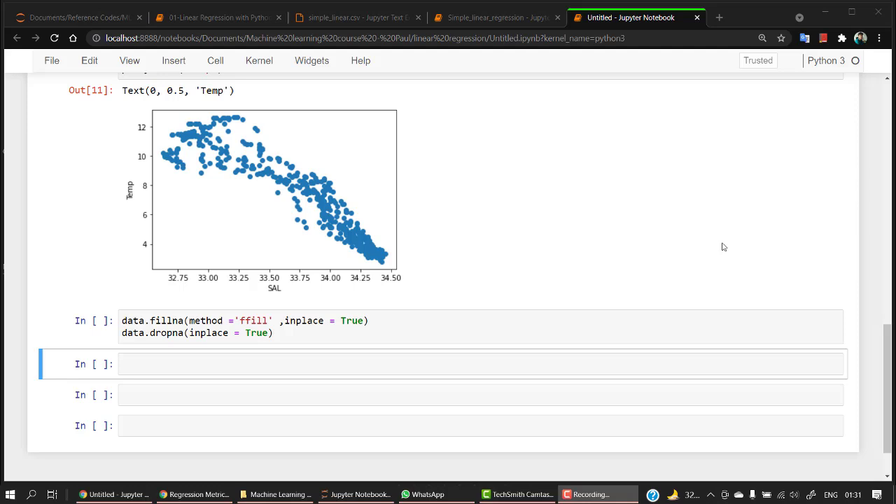
Run sns.pairplot(data) to render the Sal and Temp histograms and scatter plots, then review them.
scroll("up", 3)
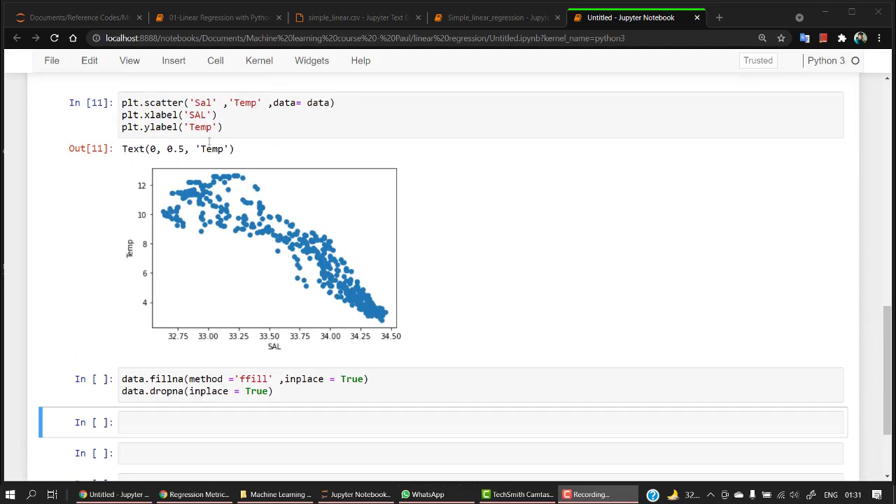
mouse_move(275, 247)
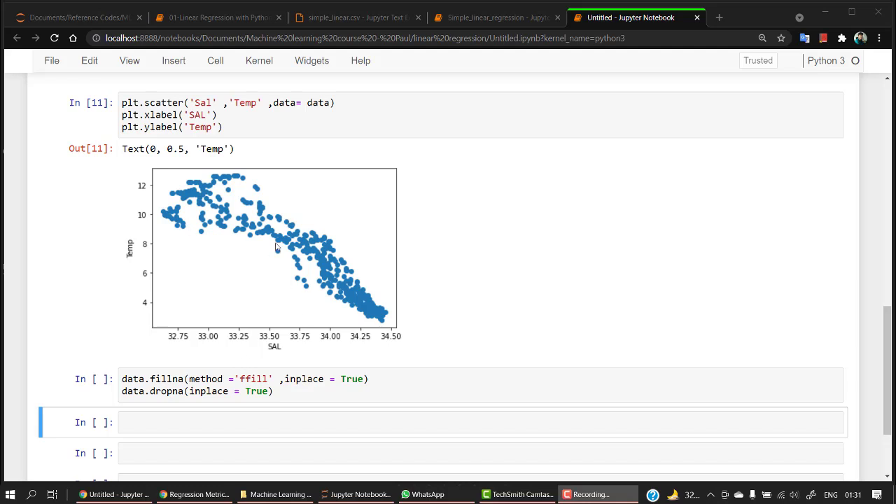
mouse_move(287, 366)
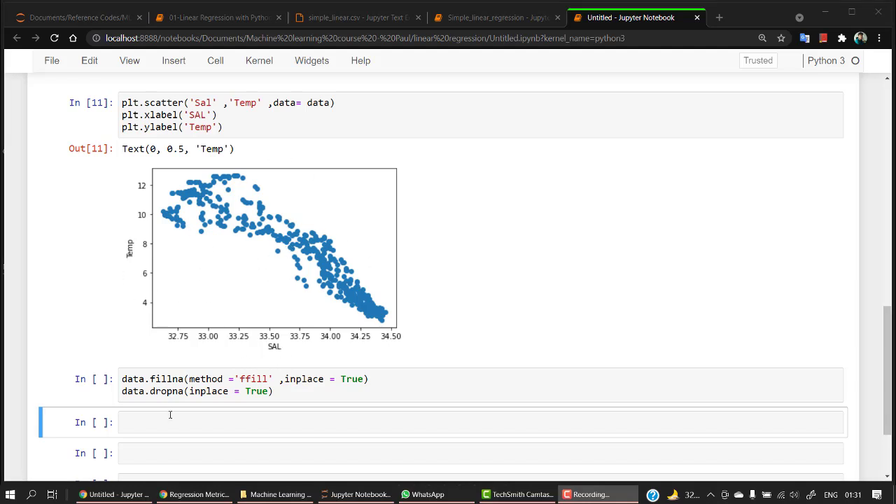
type("sns.")
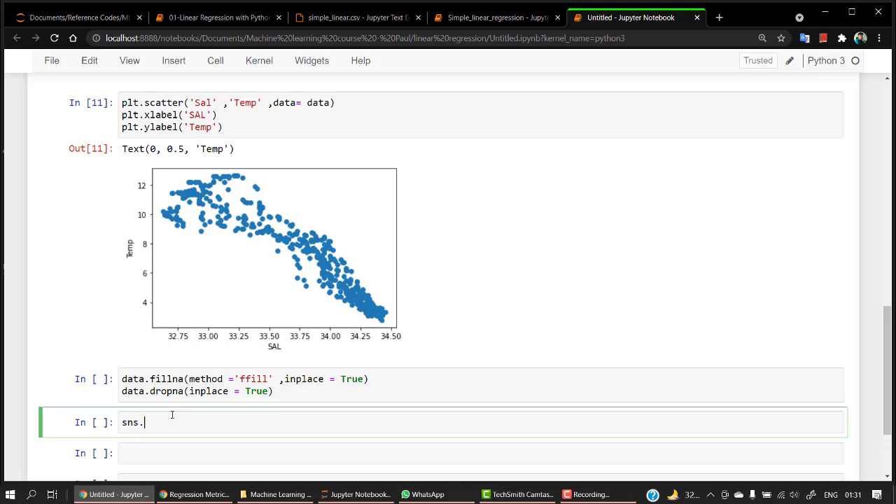
type("pairplot")
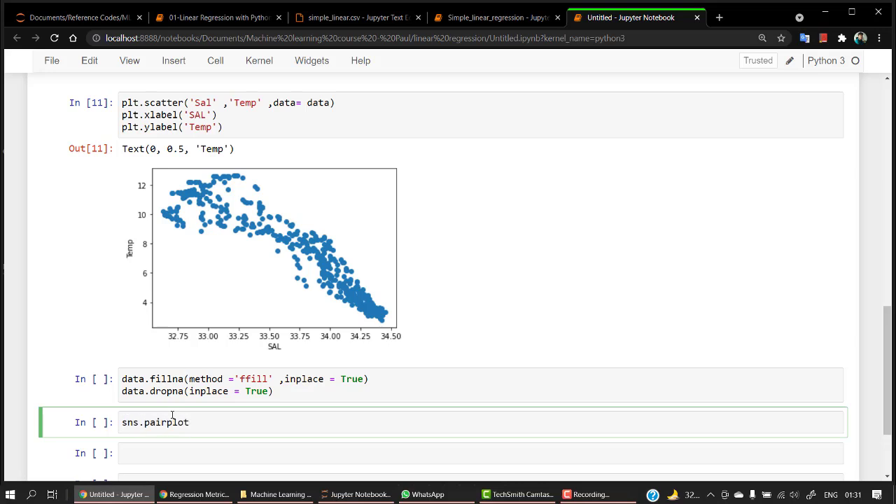
type("()")
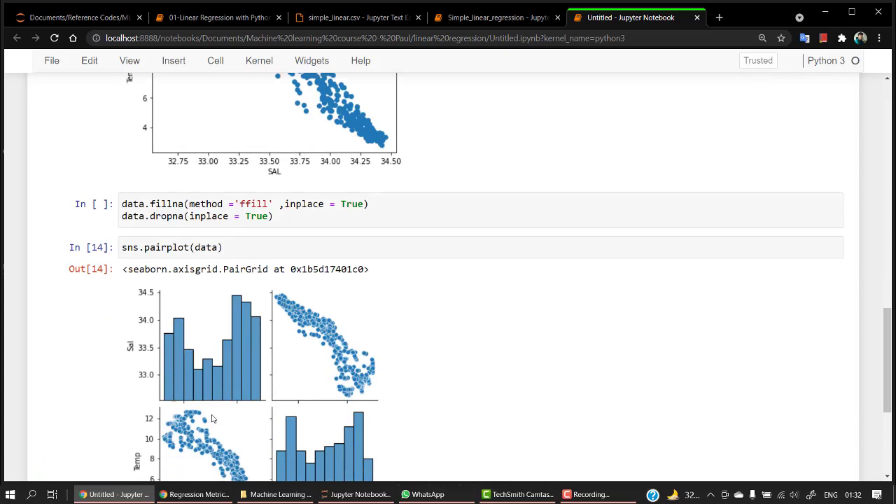
scroll("down", 3)
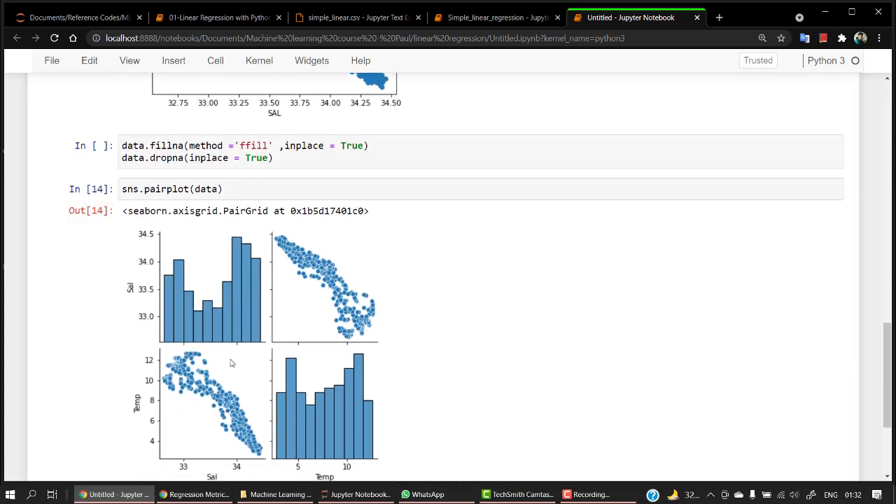
scroll("down", 3)
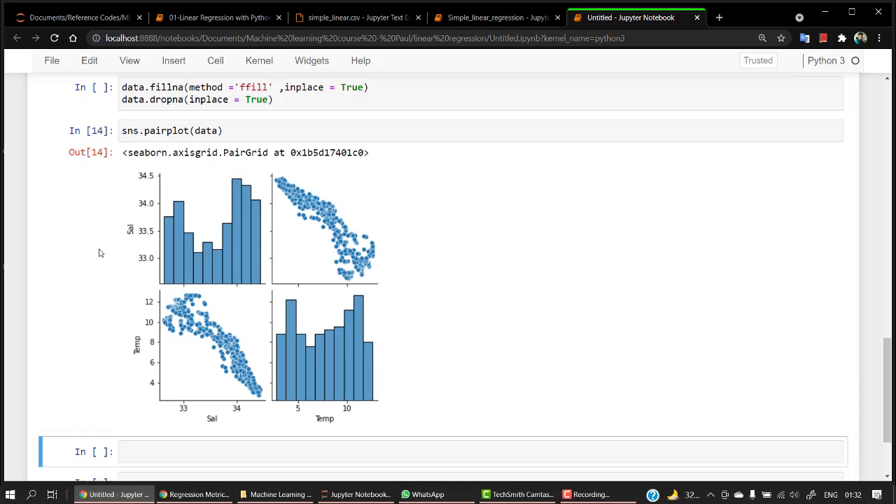
scroll("up", 3)
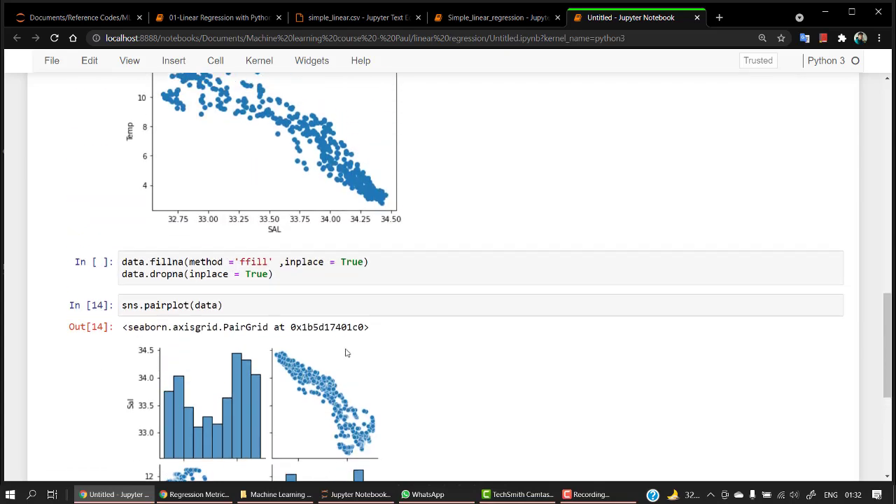
scroll("down", 3)
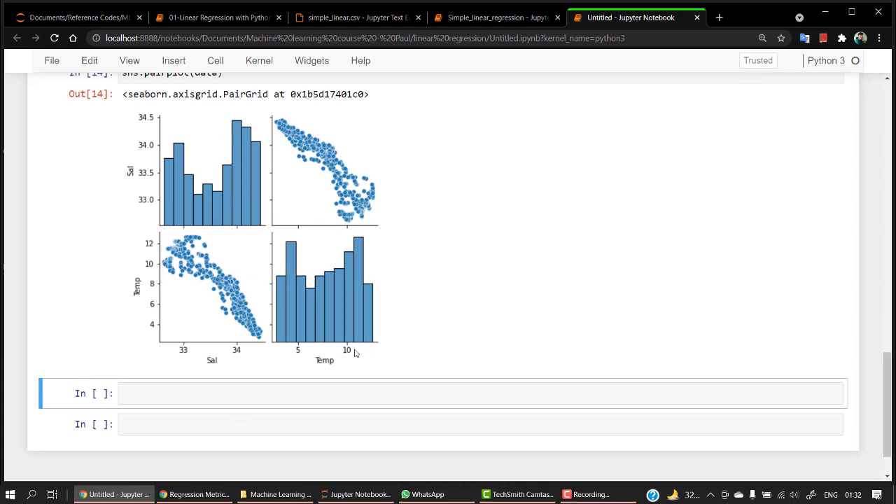
mouse_move(342, 299)
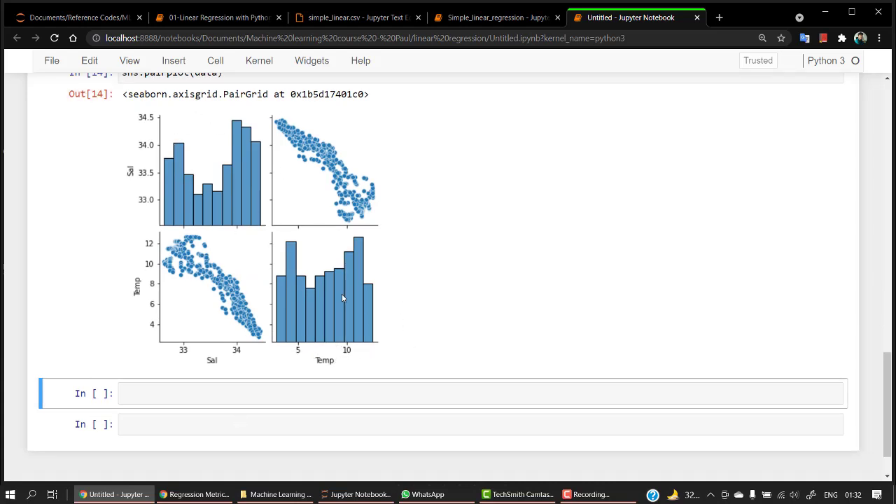
mouse_move(199, 294)
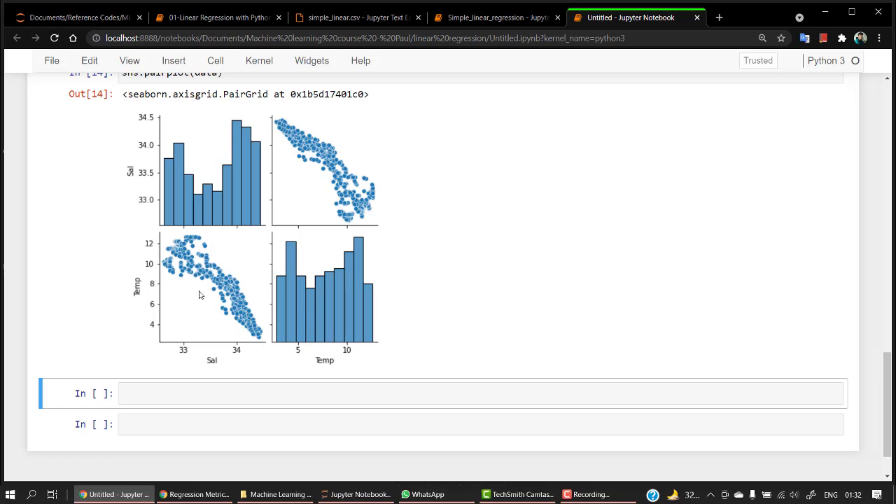
mouse_move(252, 319)
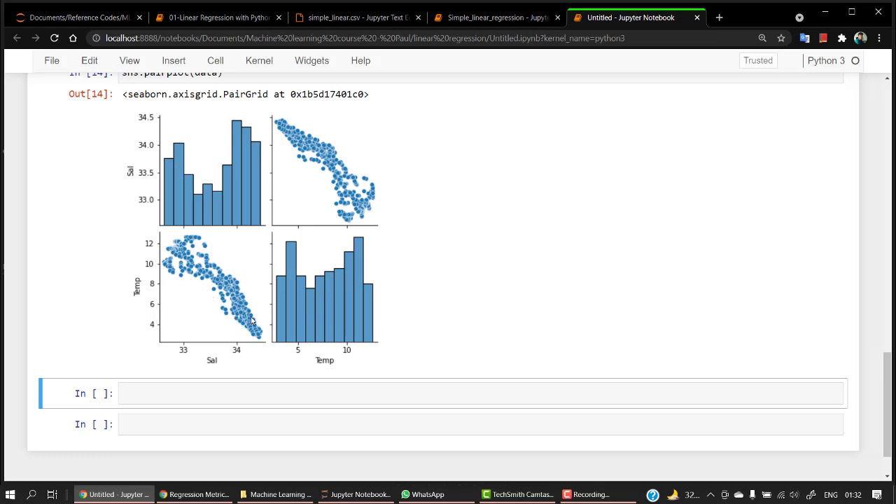
mouse_move(265, 350)
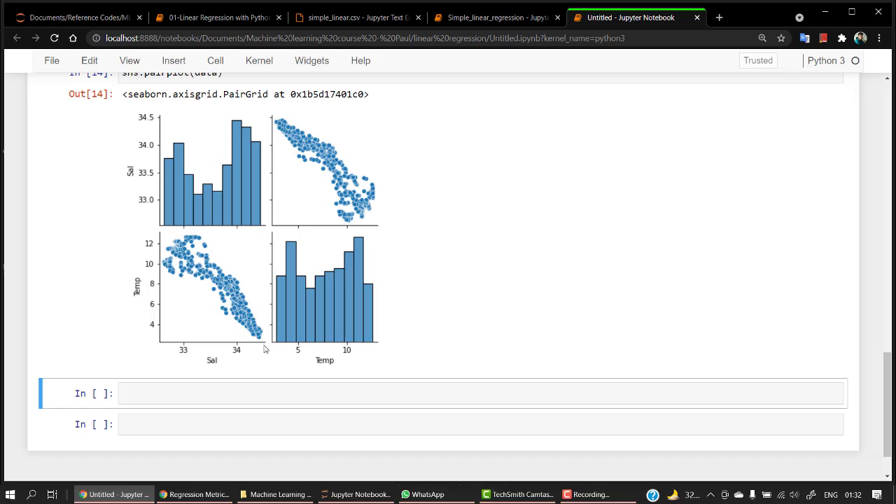
mouse_move(160, 251)
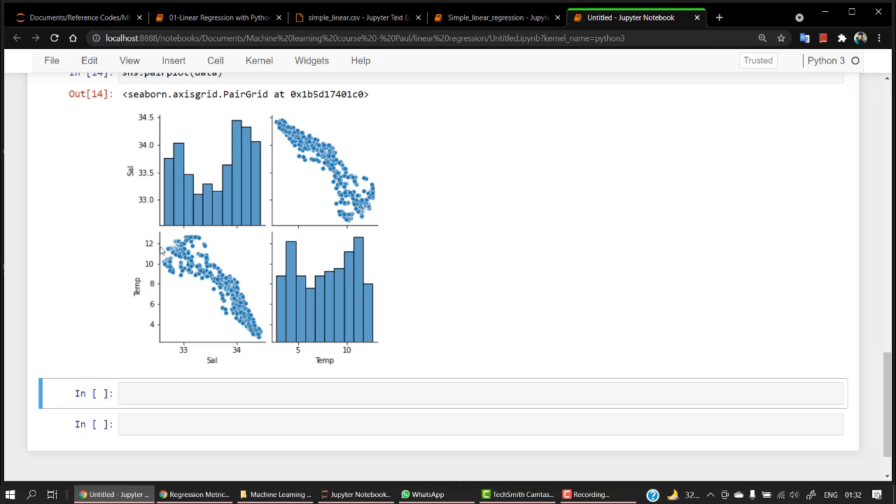
mouse_move(223, 295)
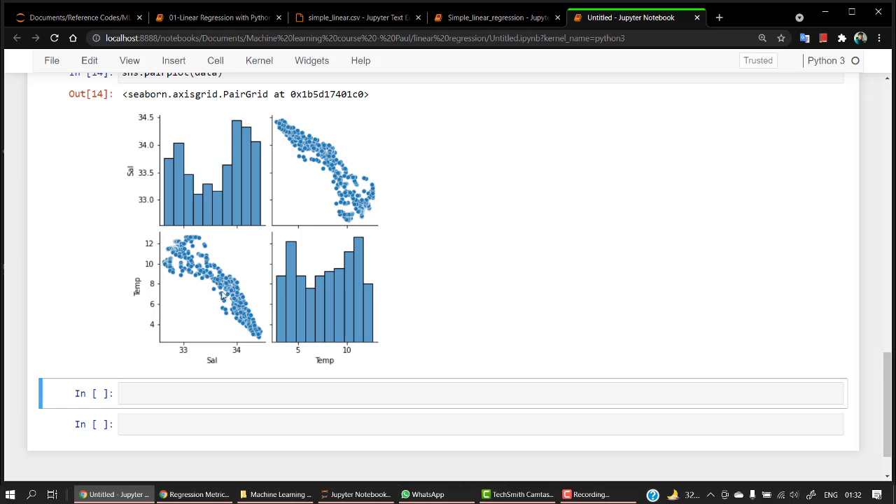
scroll("up", 3)
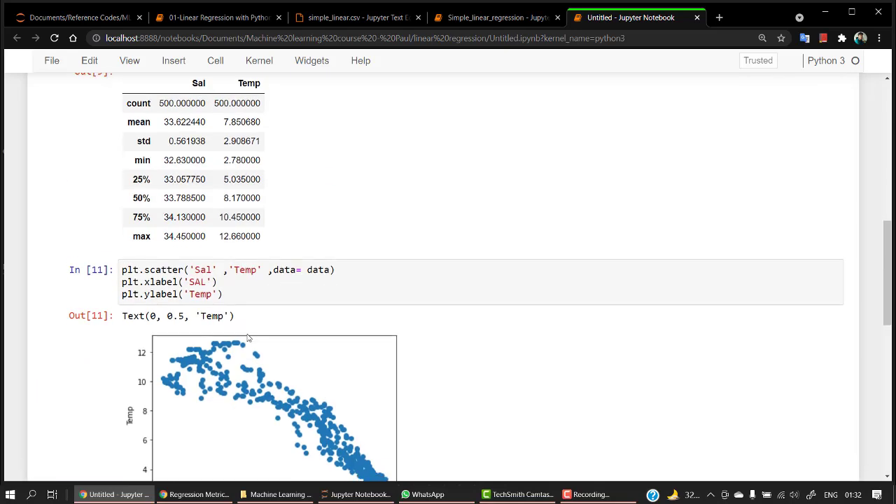
scroll("down", 3)
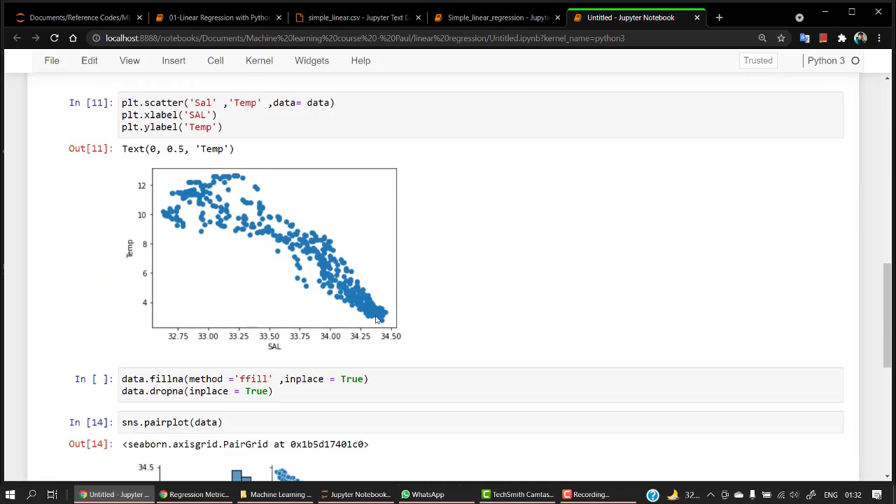
mouse_move(278, 273)
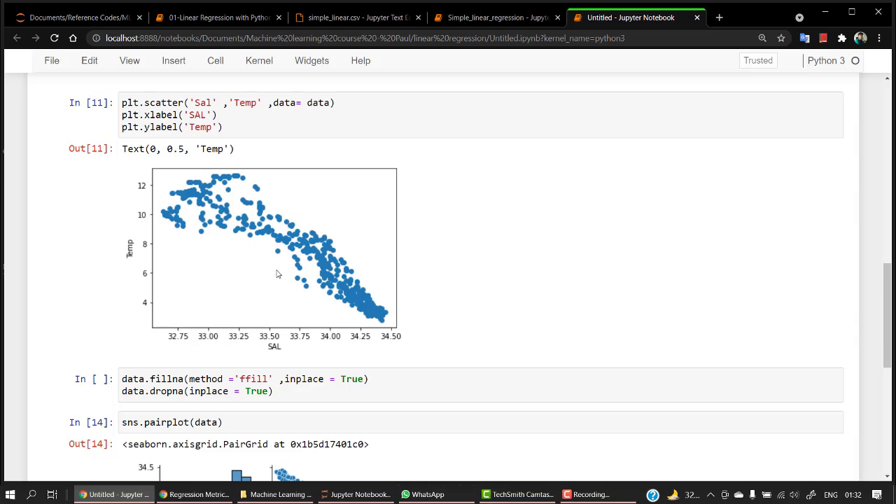
scroll("down", 3)
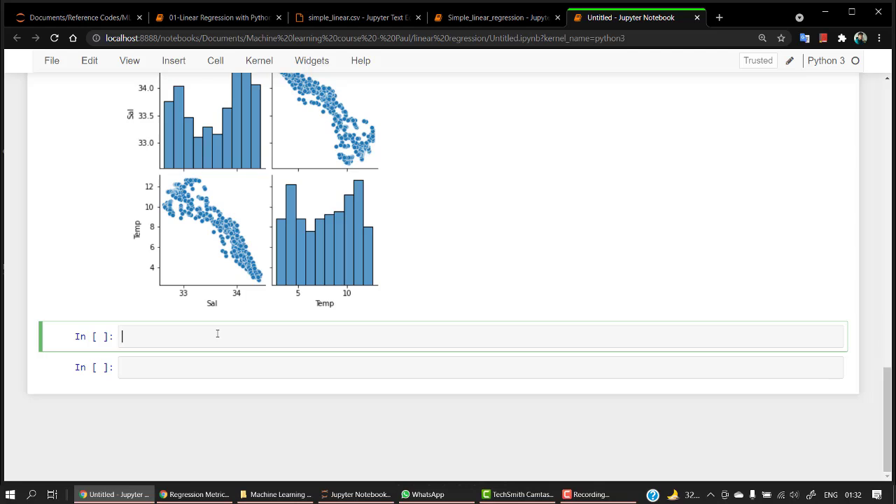
Write and run 'from sklearn.model_selection import train_test_split' in a new cell.
type("from")
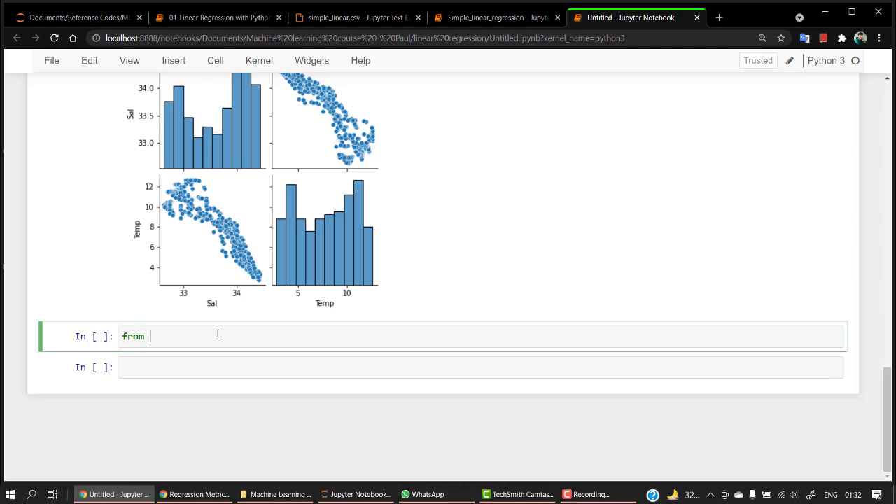
type("sklearn")
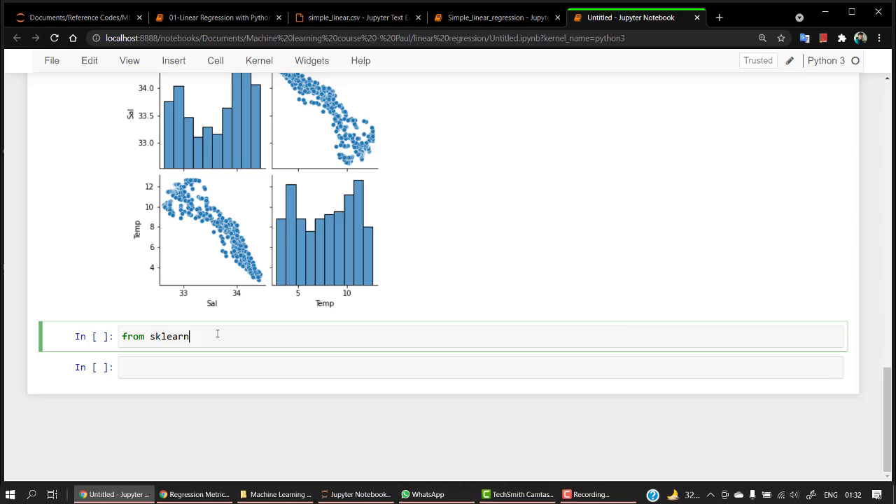
type("..model")
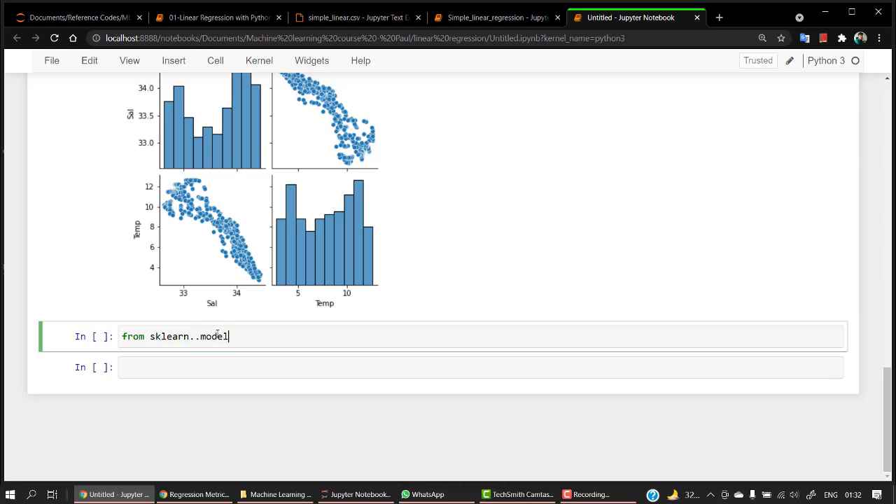
type("_select")
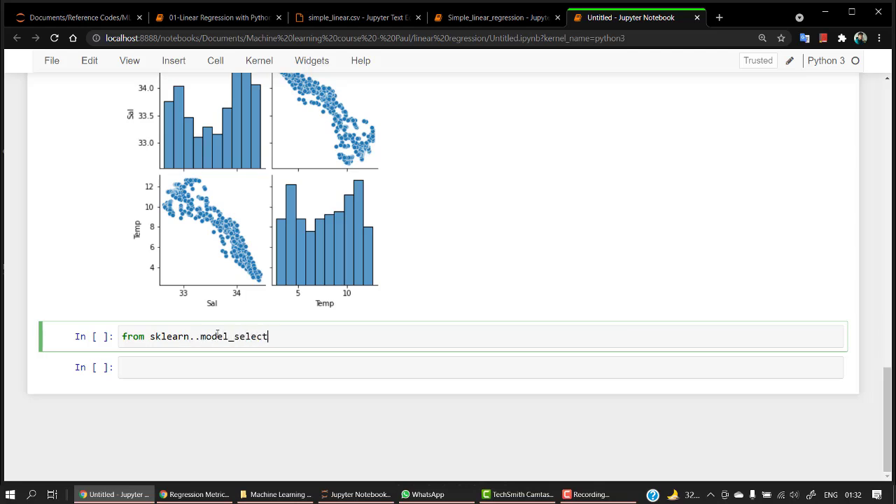
type("ion")
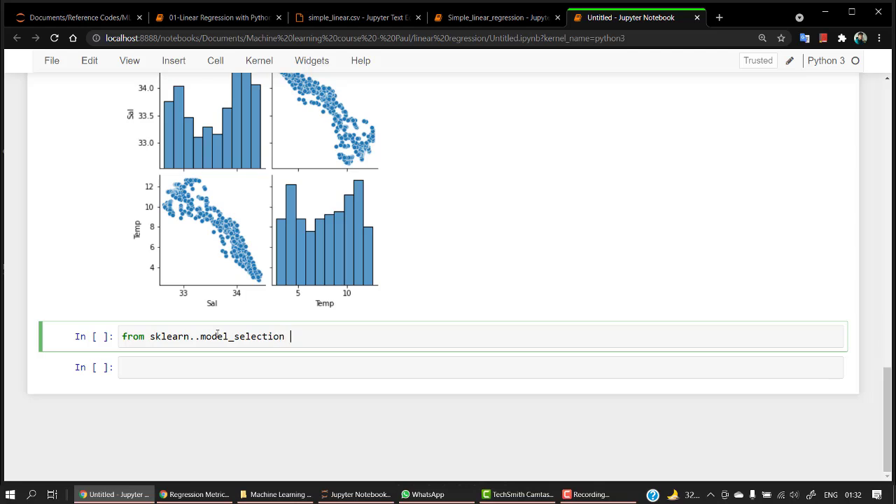
type("import t")
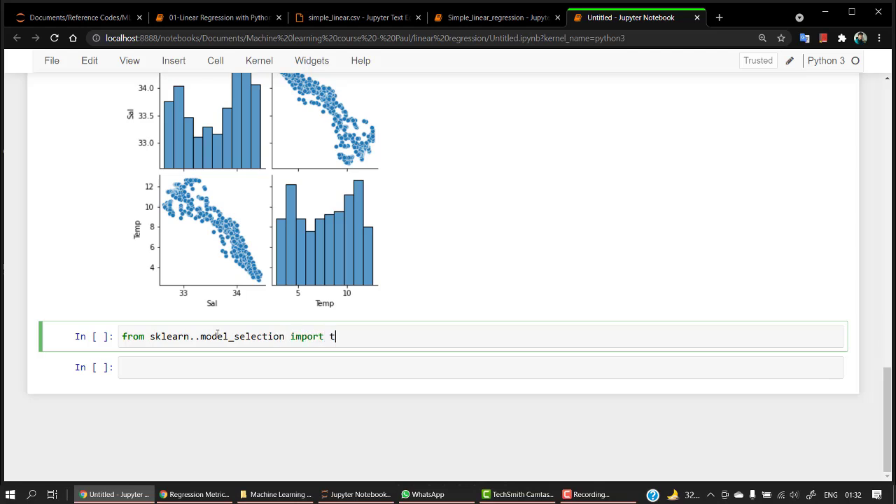
type("rain_test_sli")
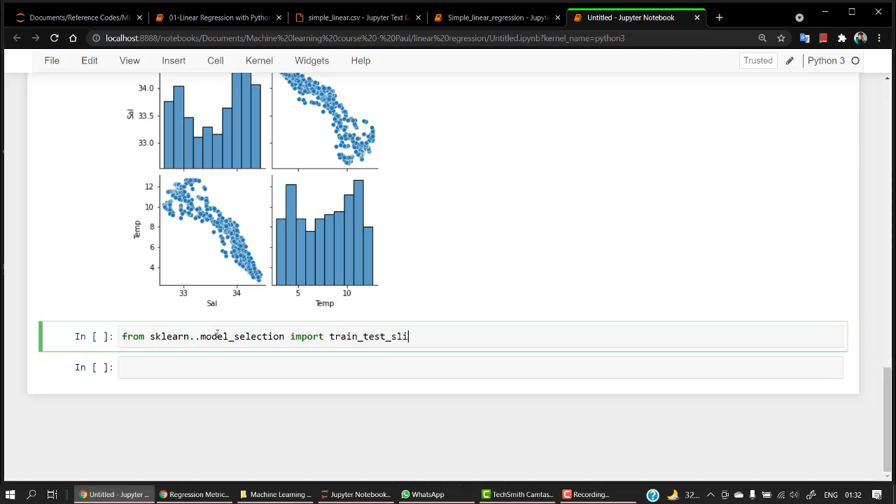
type("t")
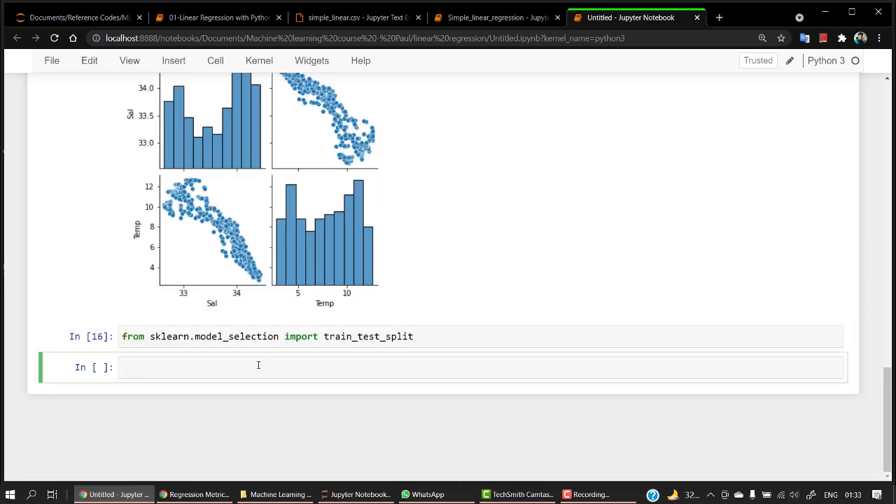
Enter train_test_split in the cell and bring up its docstring tooltip.
type("t")
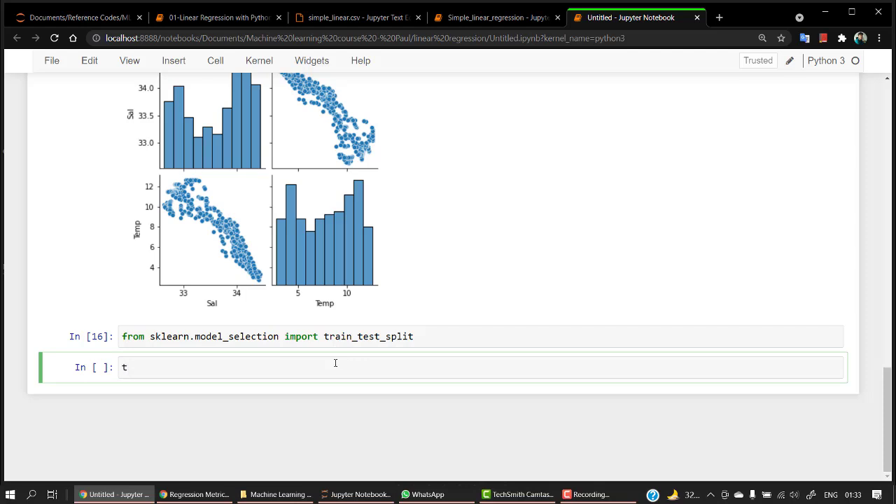
type("rain")
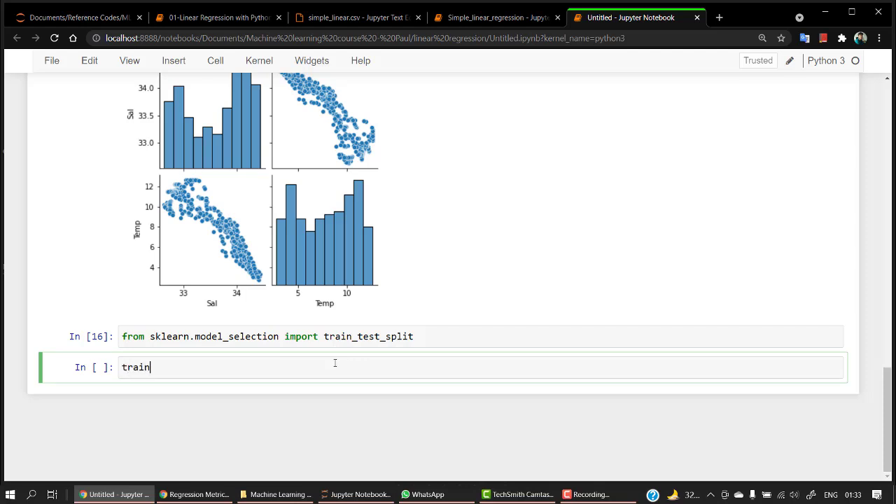
type("_test_split(Q")
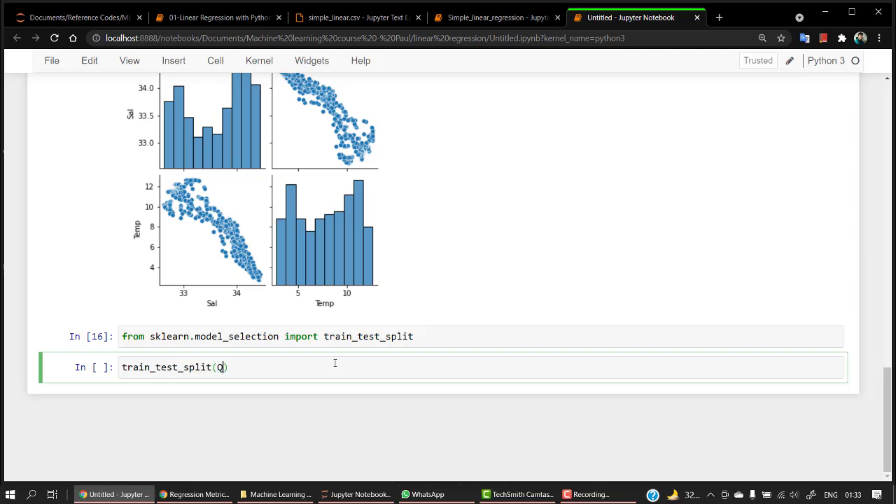
key("Backspace")
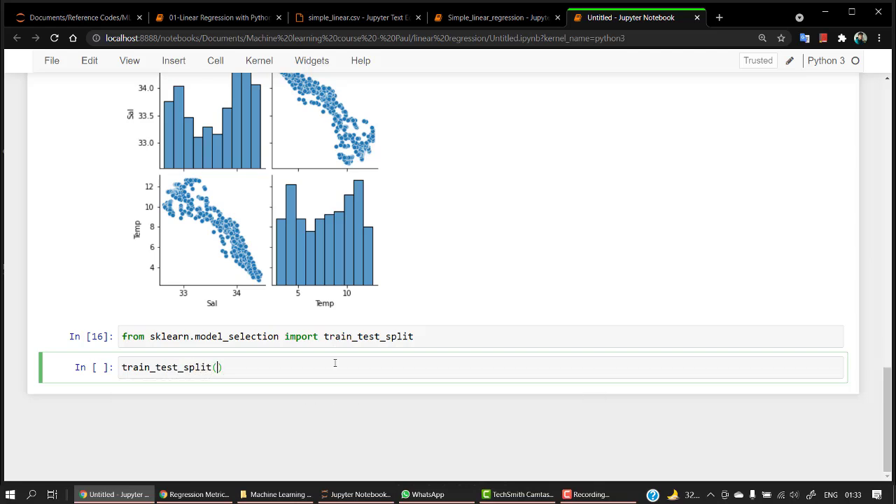
key("shift+Tab")
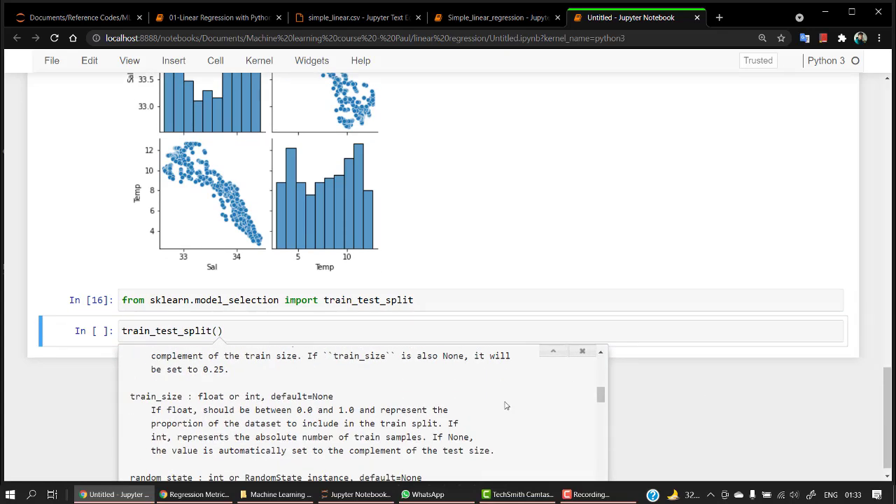
Save the notebook and select the example X_train, X_test, y_train, y_test assignment from the docstring.
scroll("down", 3)
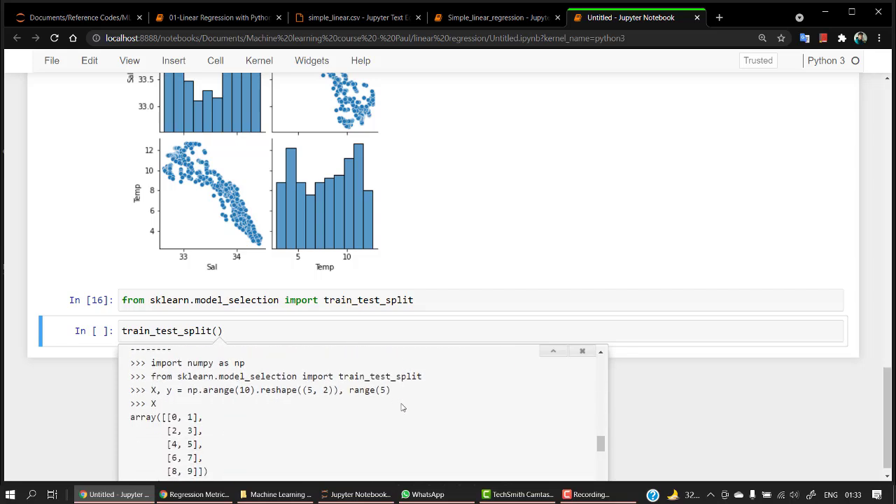
scroll("down", 3)
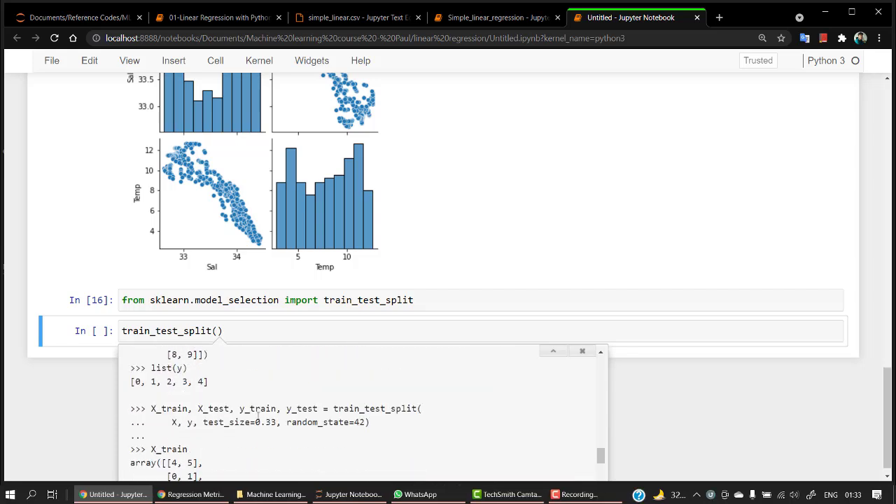
key("ctrl+s")
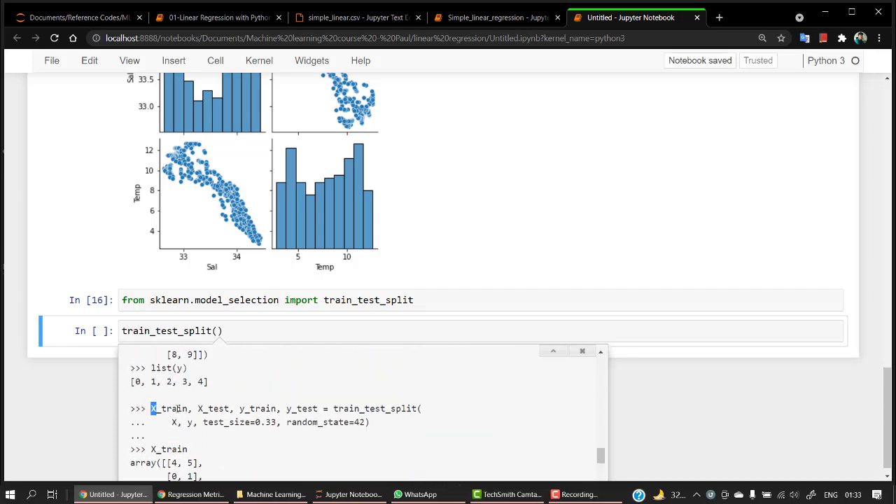
left_click_drag(152, 409, 370, 423)
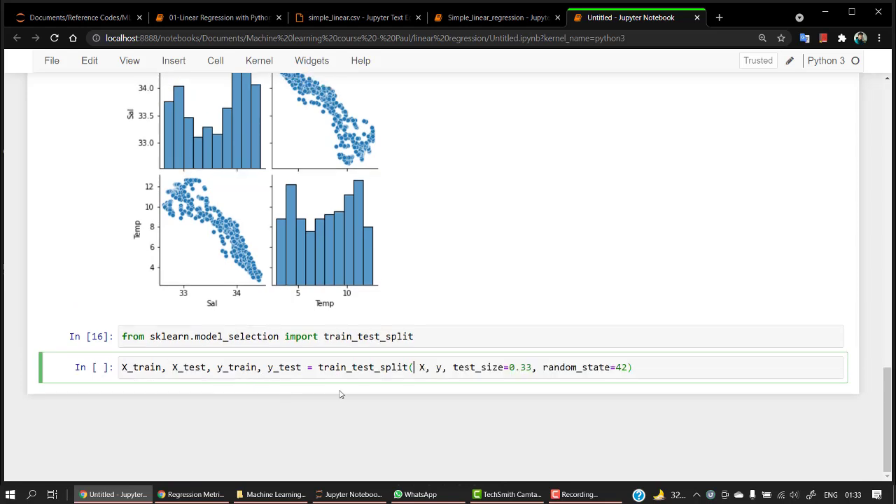
mouse_move(221, 384)
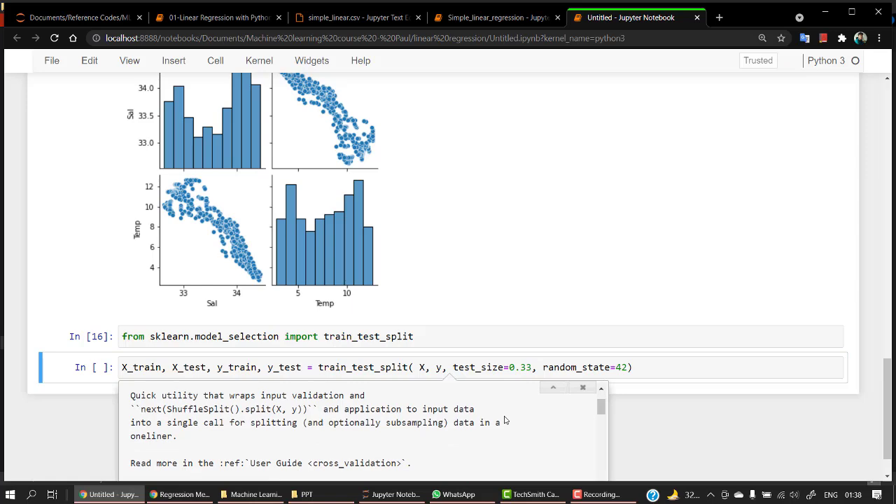
Scroll through the train_test_split docstring to read the arrays and test_size parameters.
scroll("down", 3)
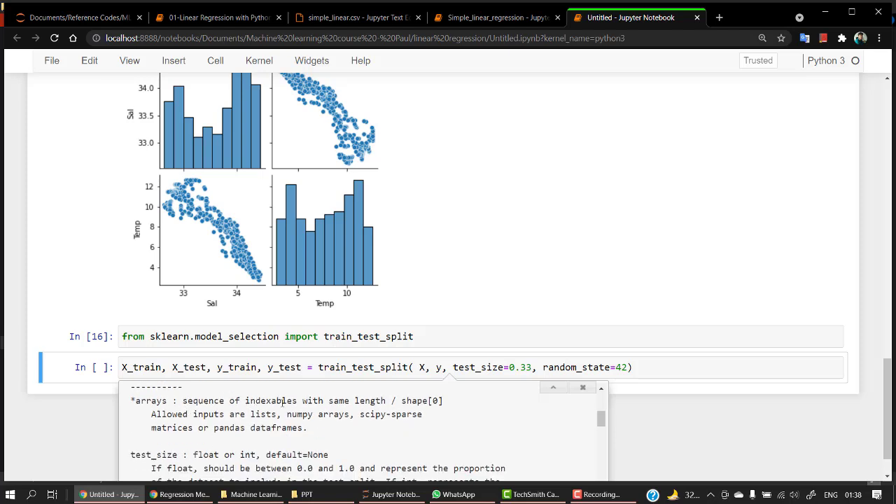
mouse_move(428, 413)
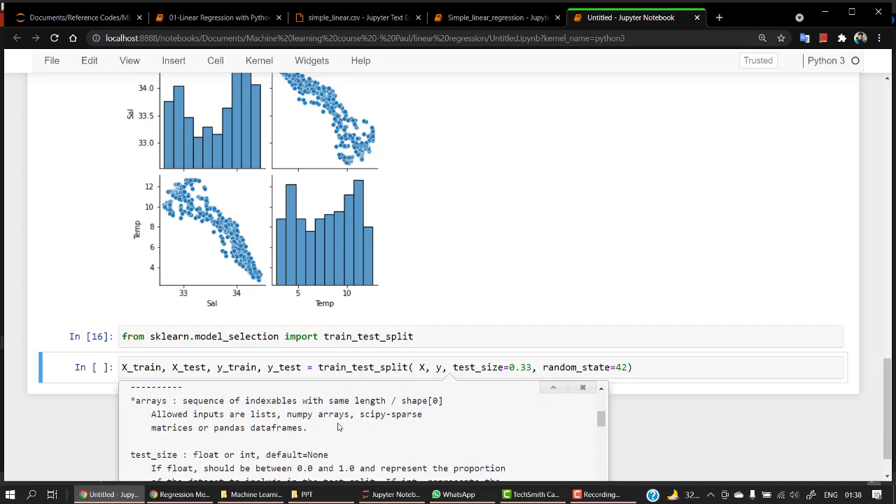
mouse_move(357, 429)
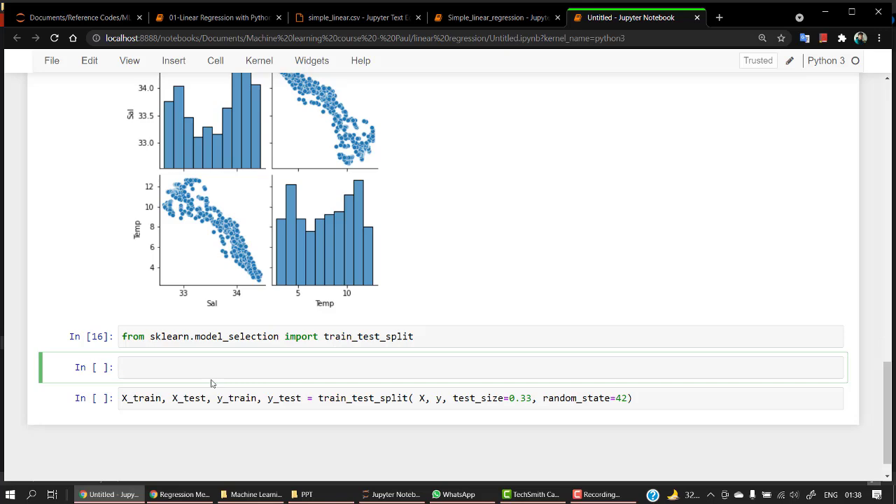
Define X = np.array(data['Sal']).reshape(-1,1) in a cell above the split call.
scroll("up", 3)
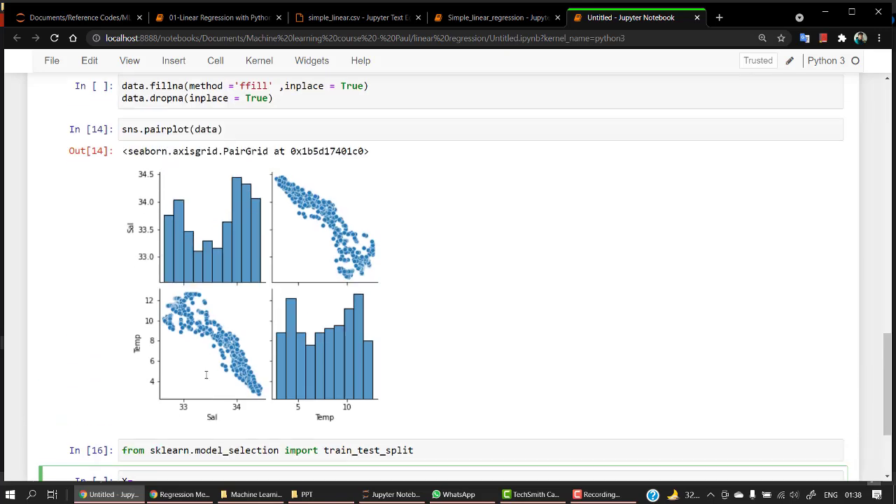
scroll("down", 3)
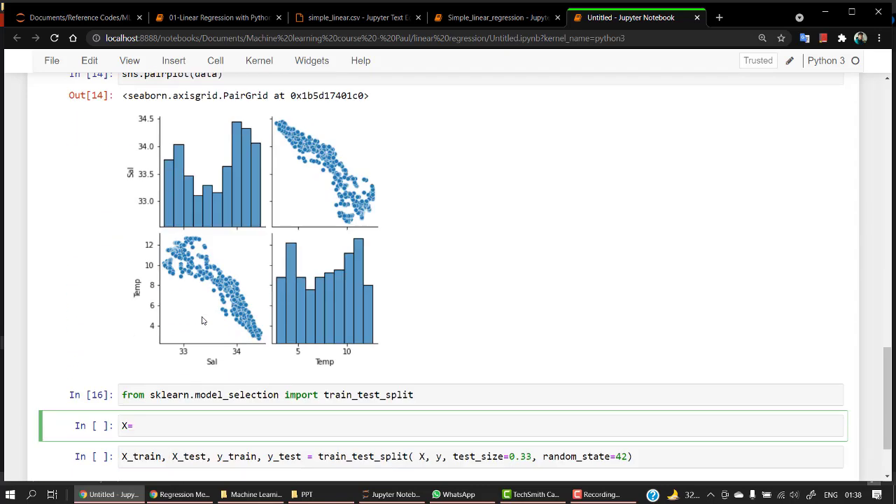
scroll("down", 3)
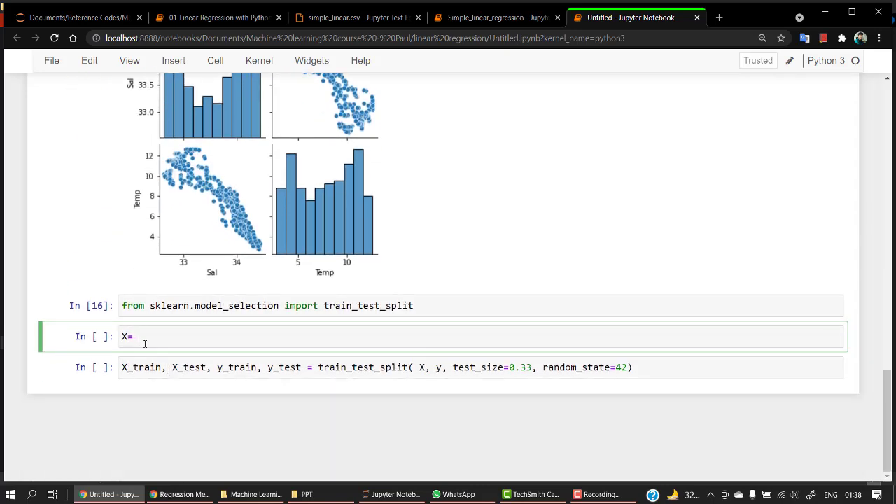
type("np")
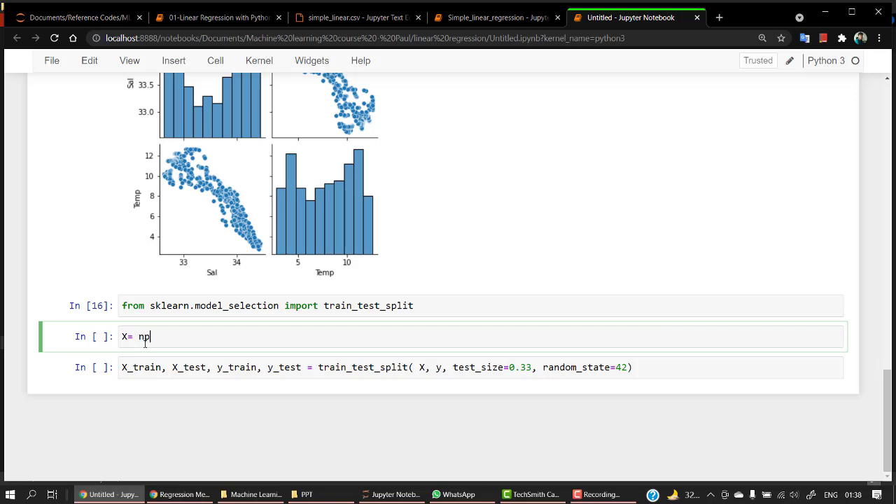
type(".array")
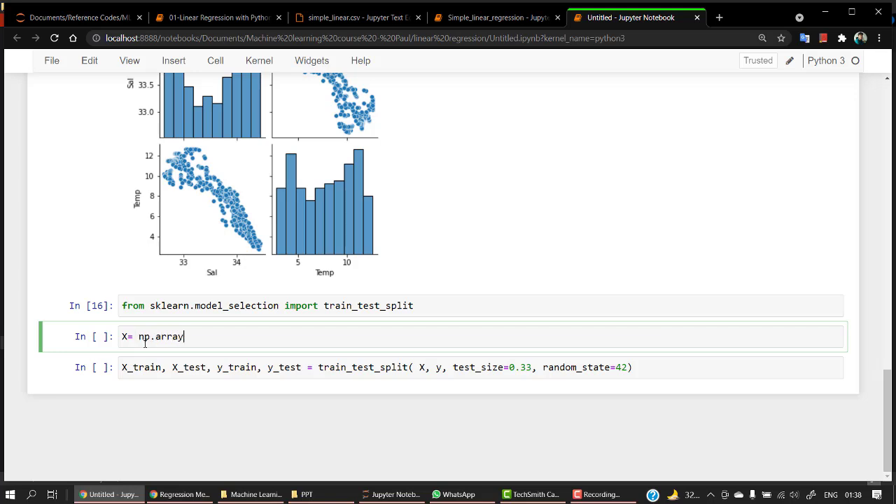
type("(data)")
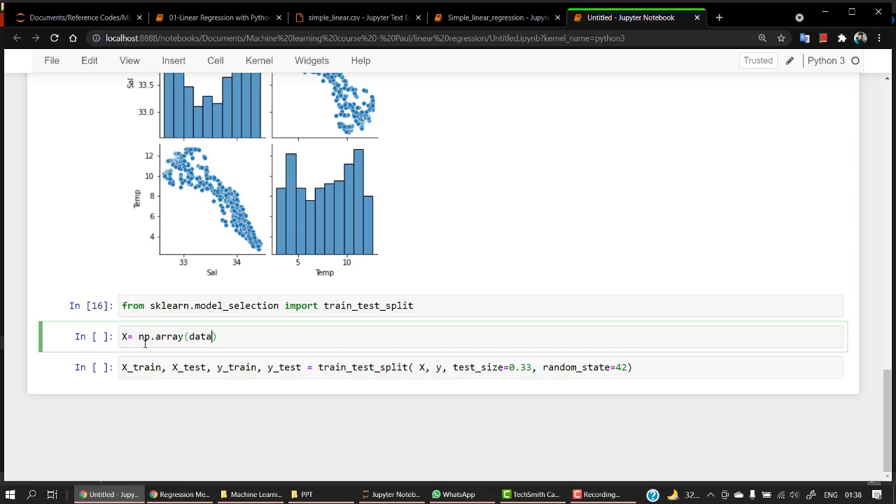
type("[")
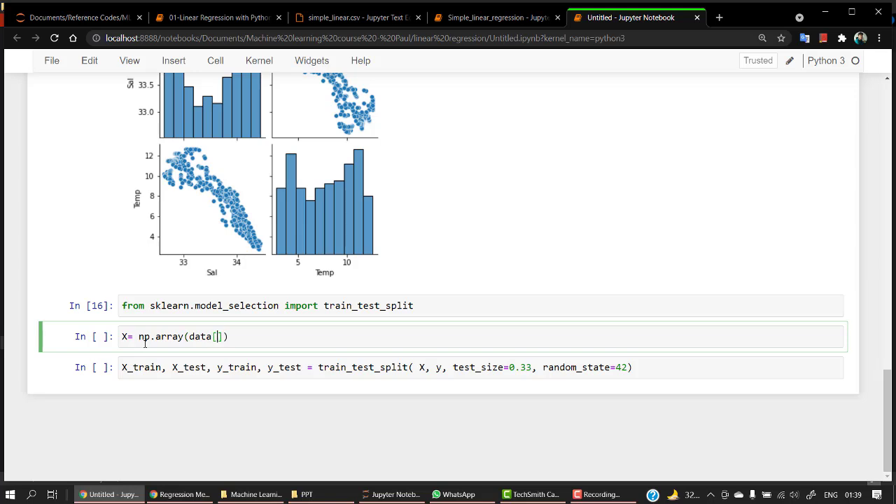
type("'sal'")
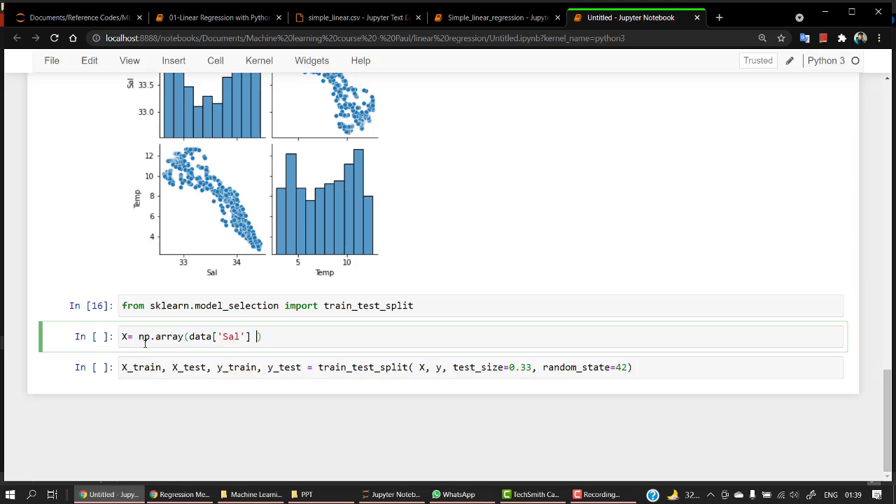
type(").r")
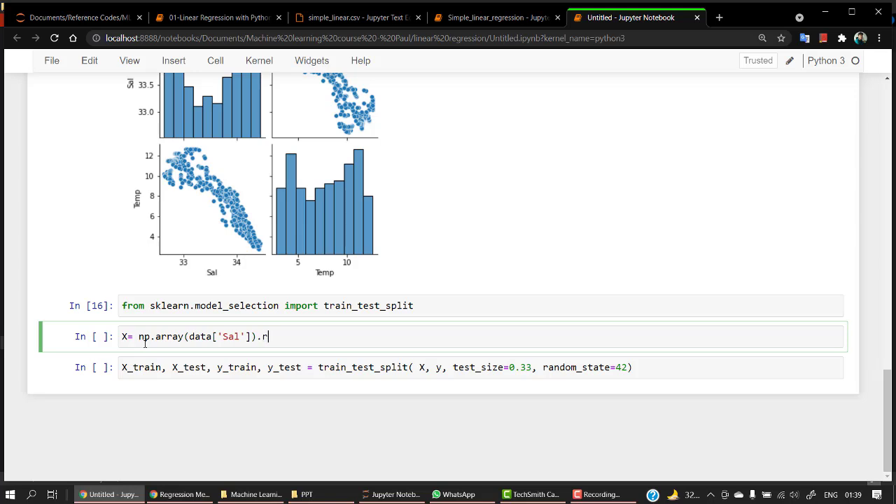
type("eshape")
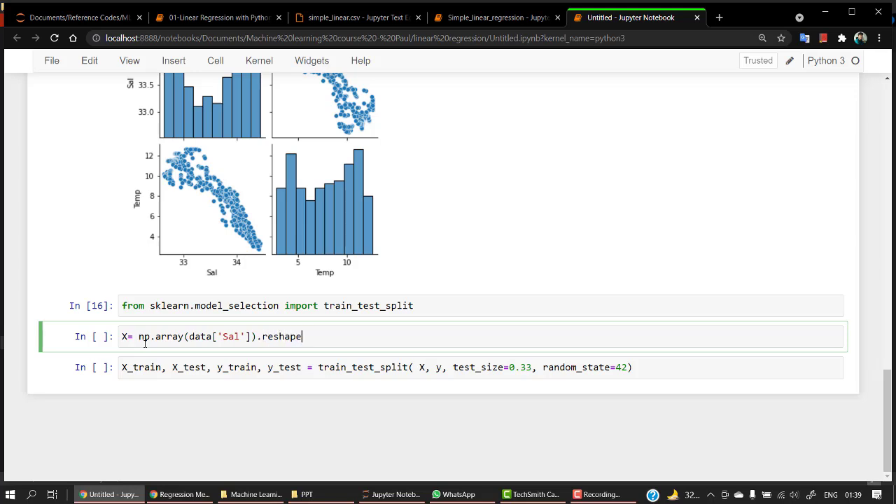
type("()")
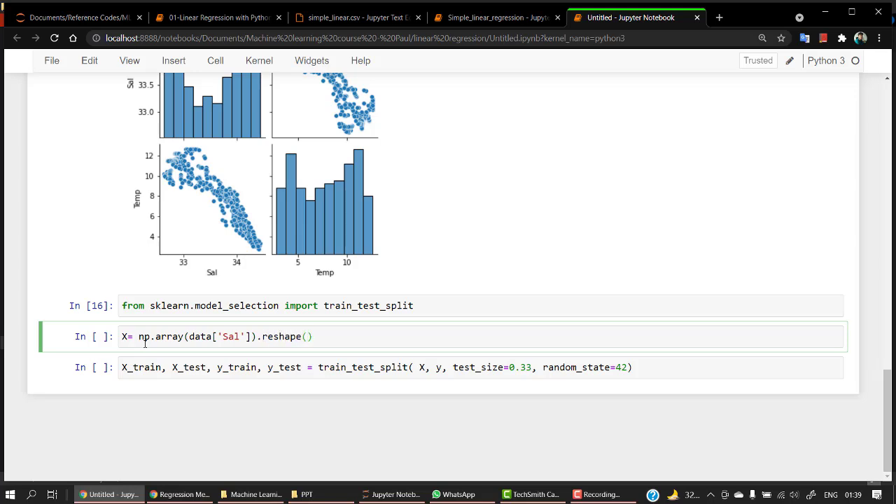
type("-1,1")
type("X")
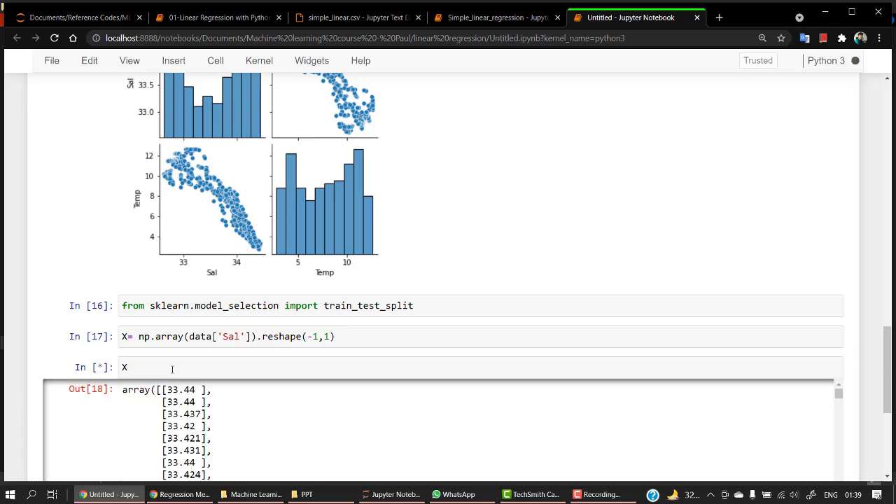
Run the cell and display the reshaped X array values.
scroll("down", 3)
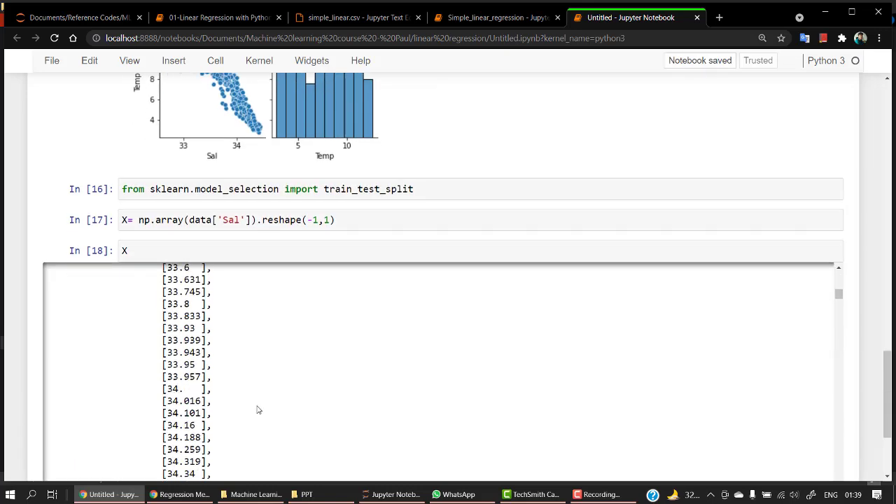
scroll("down", 3)
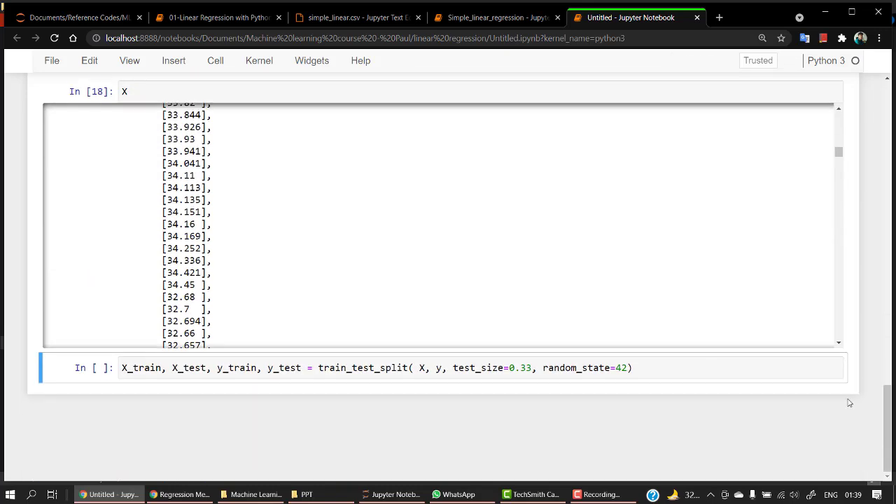
scroll("up", 3)
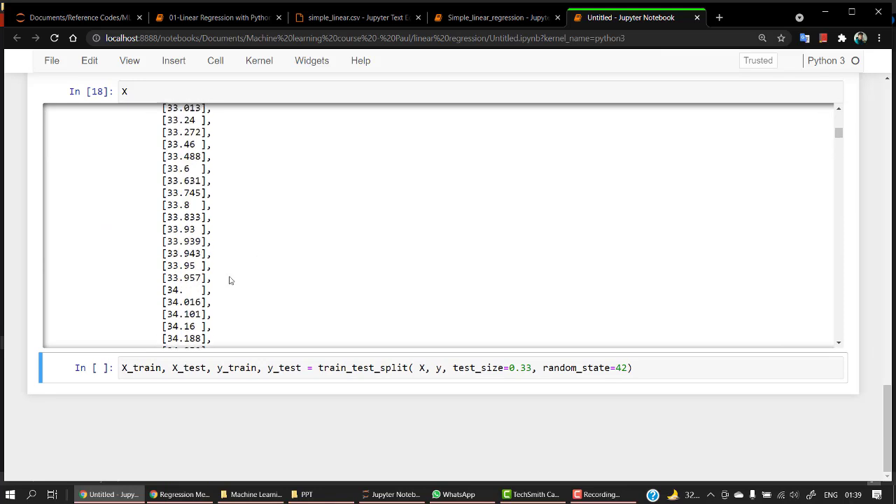
scroll("up", 3)
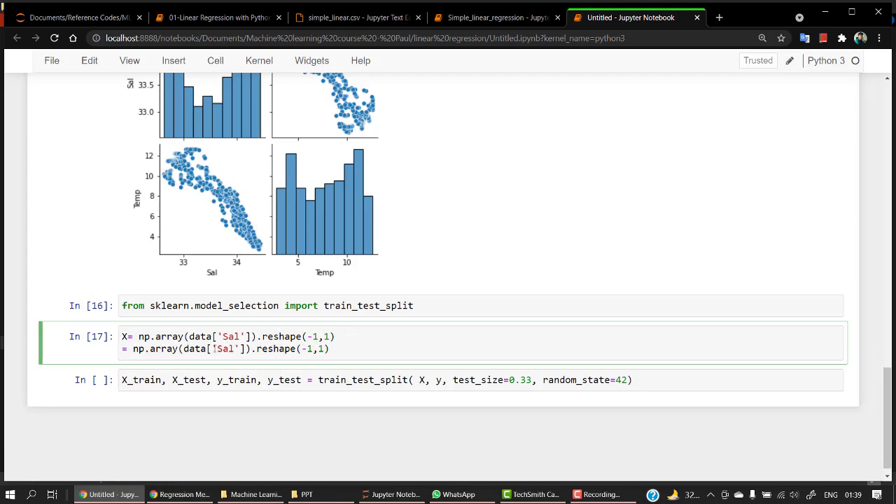
Add y = np.array(data['Temp']).reshape(-1,1) under the X definition and run the cell.
type("y")
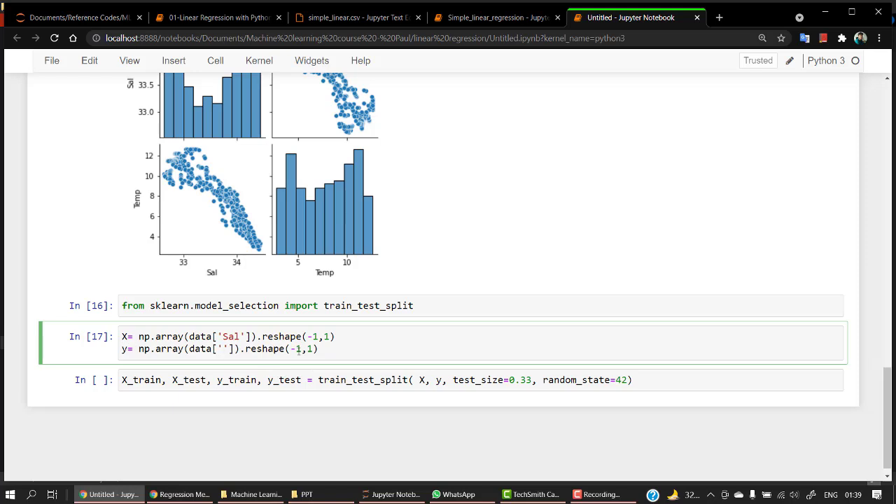
type("Temp")
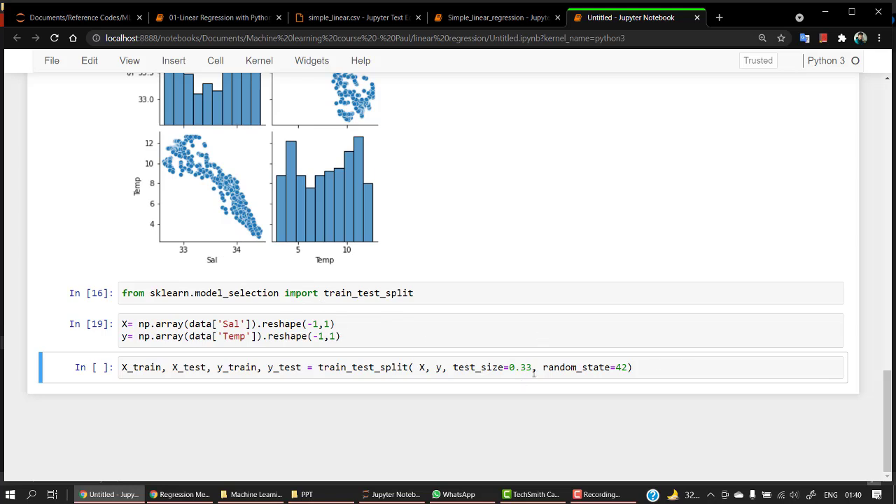
Change the split call to test_size=0.25 and random_state=101 and run it.
key("BackSpace")
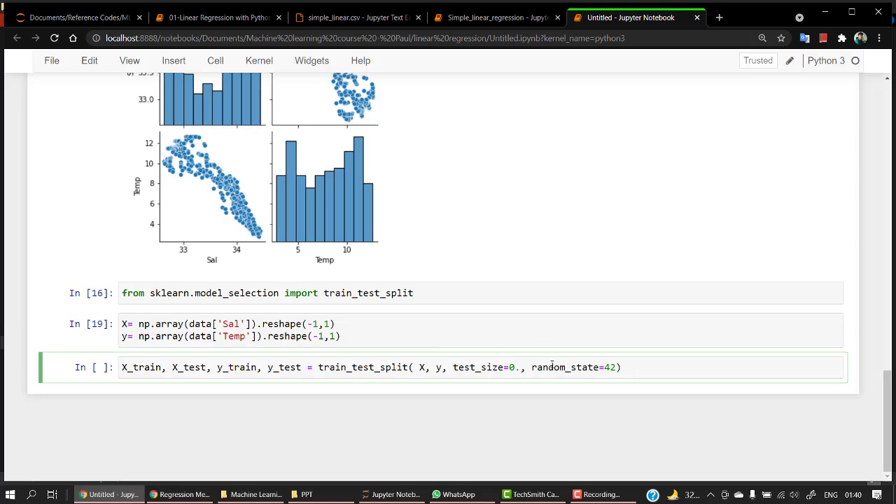
key("Backspace")
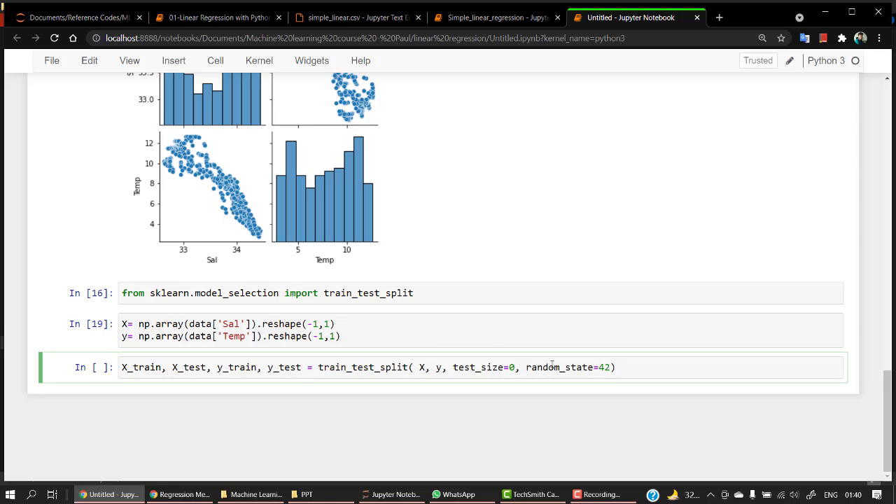
type(".25")
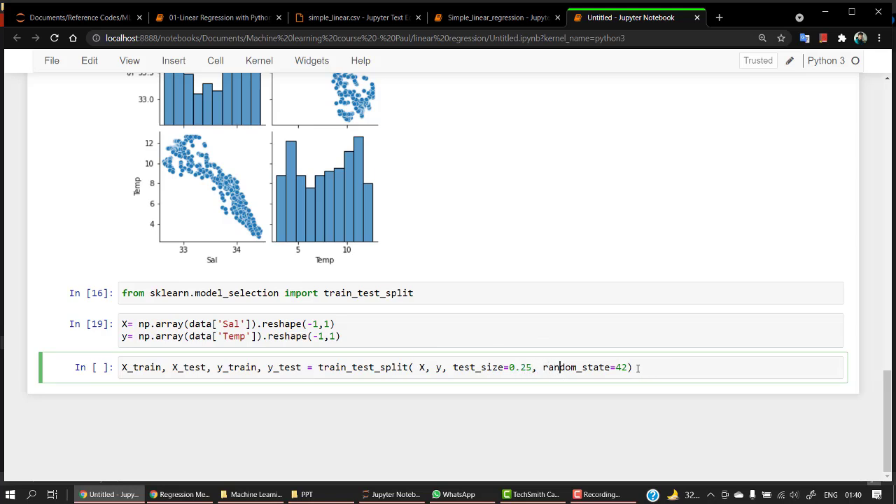
type("1")
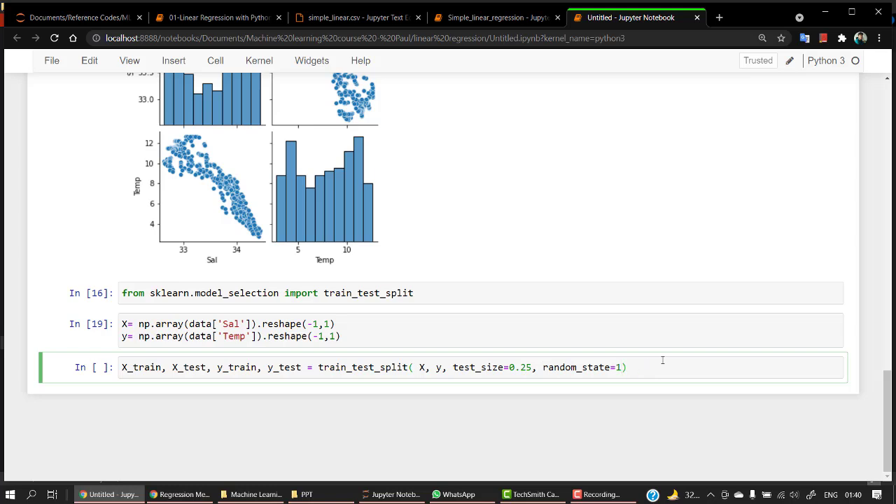
type("01")
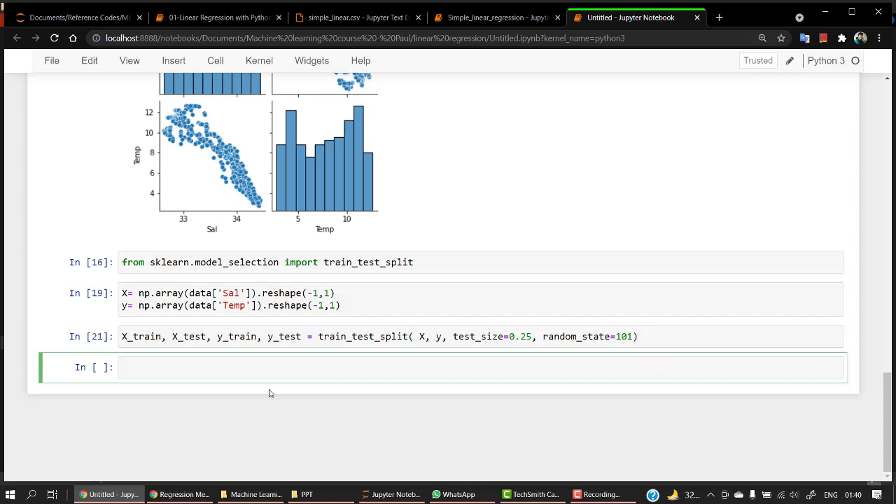
Display the X_train values in a new cell and look through them.
type("X_train")
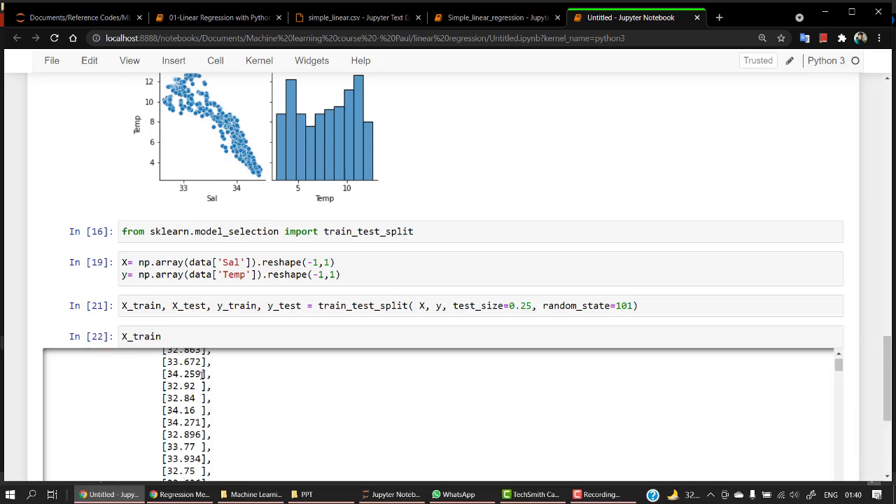
scroll("down", 3)
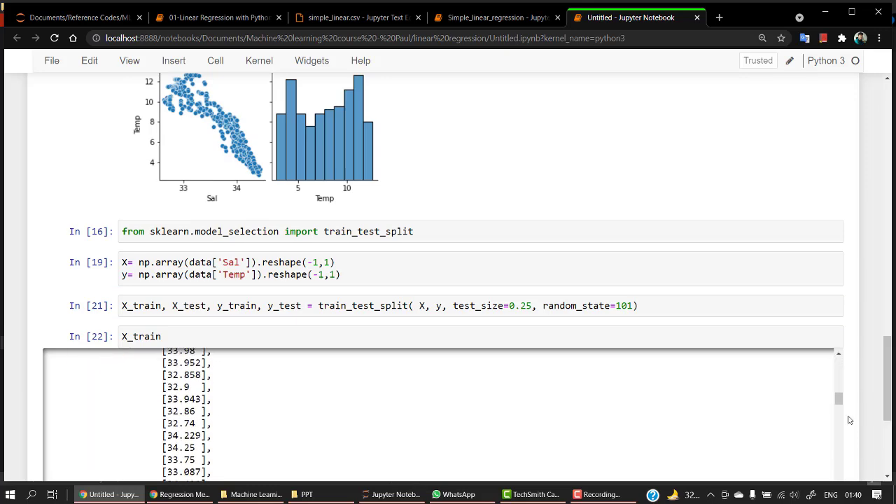
scroll("down", 3)
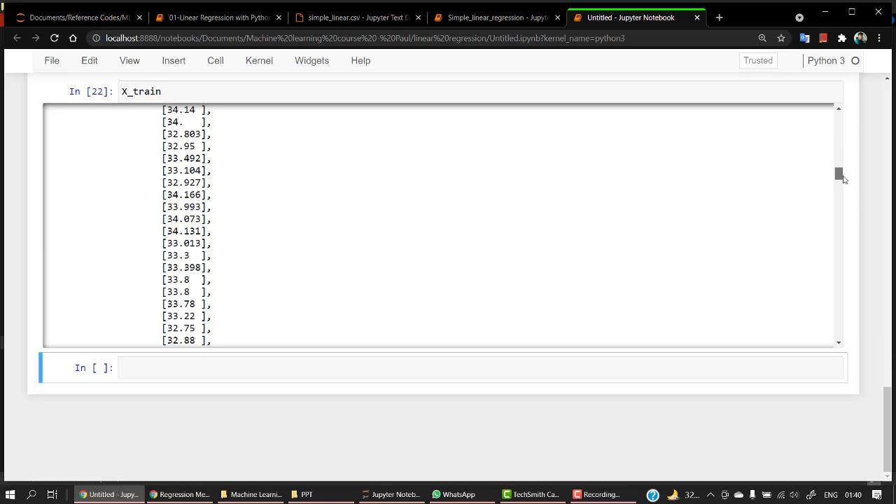
scroll("up", 3)
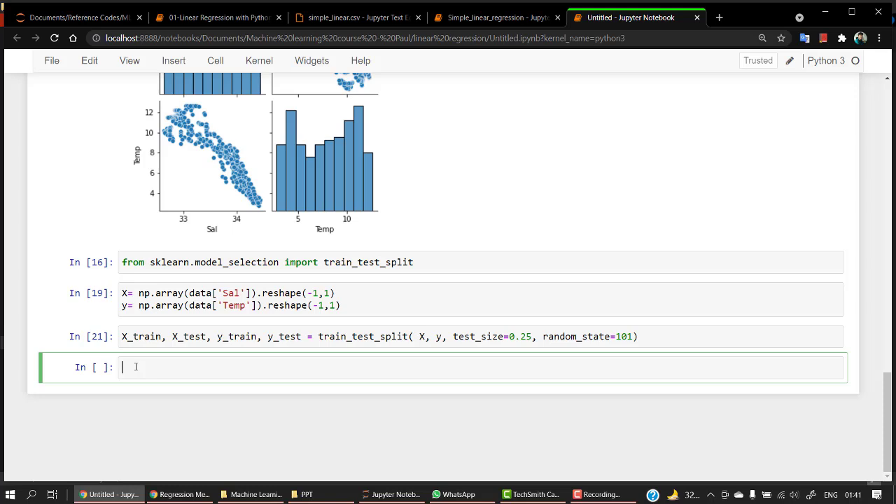
Write and run 'from sklearn.linear_model import LinearRegression'.
type("f")
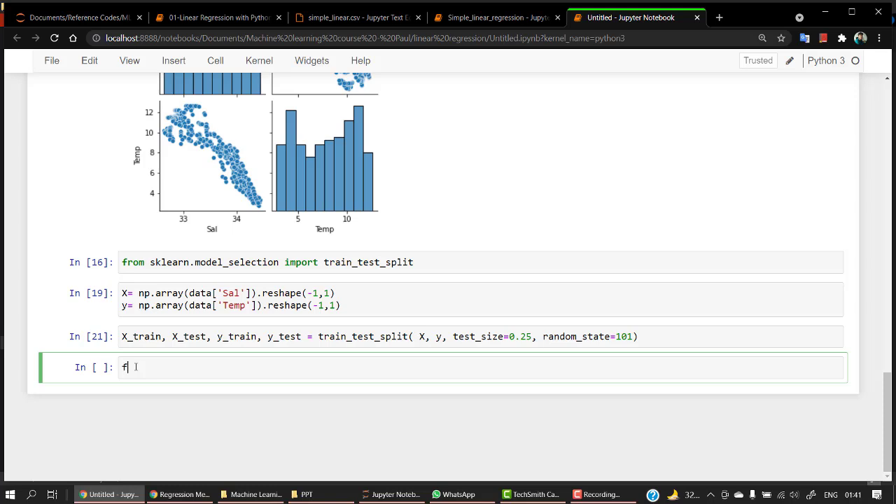
type("rom")
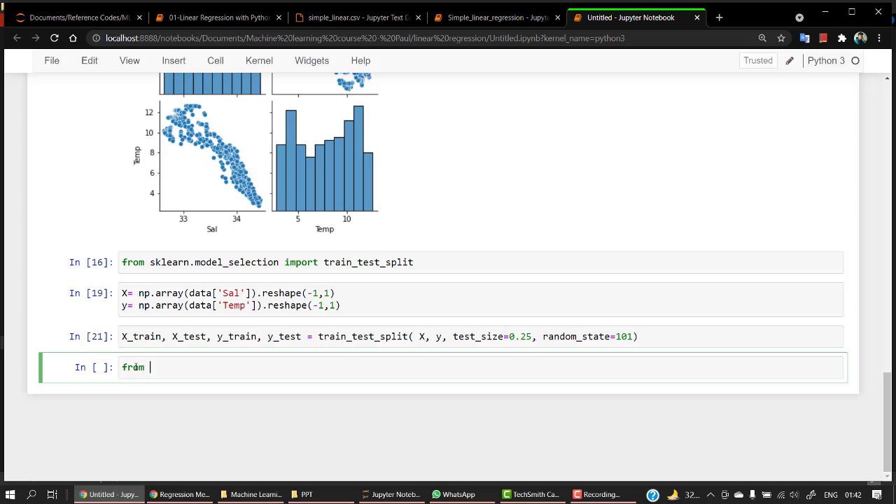
type("sklean")
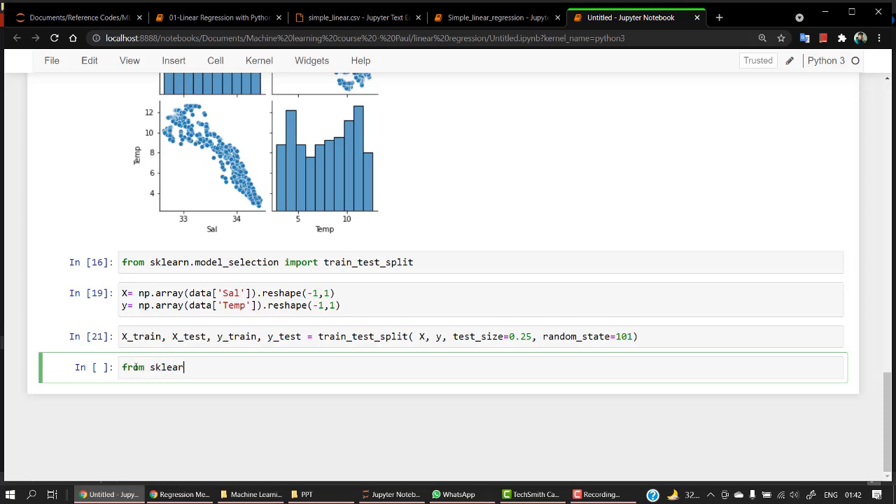
type(".lin")
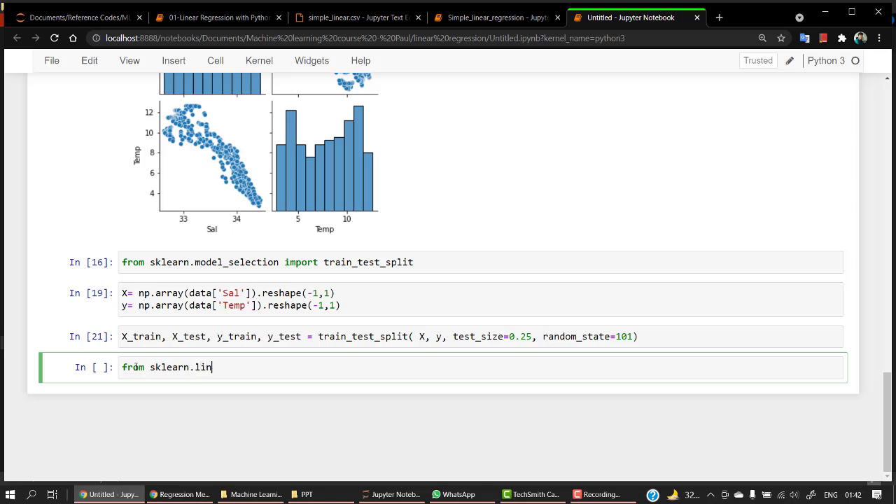
type("ear_model im")
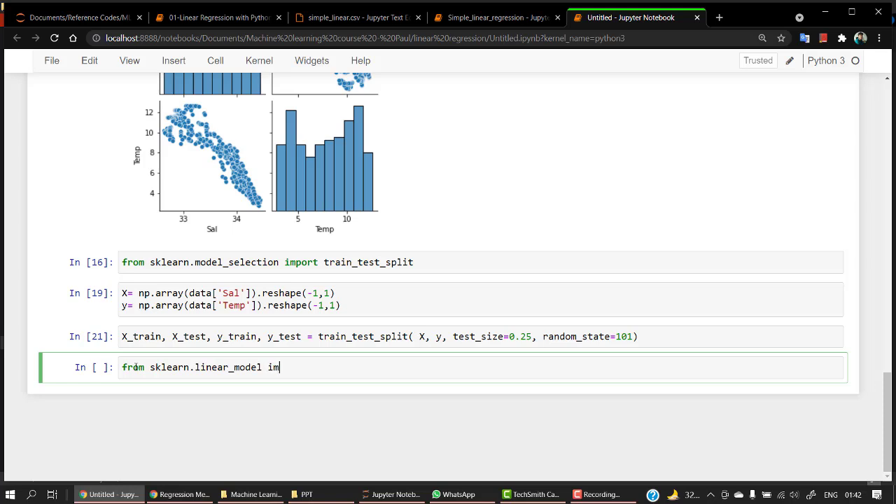
type("port")
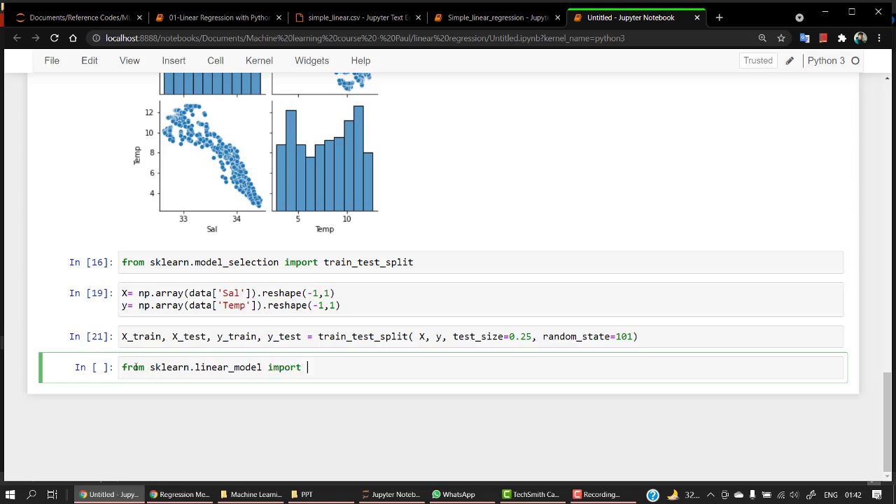
type("Linear")
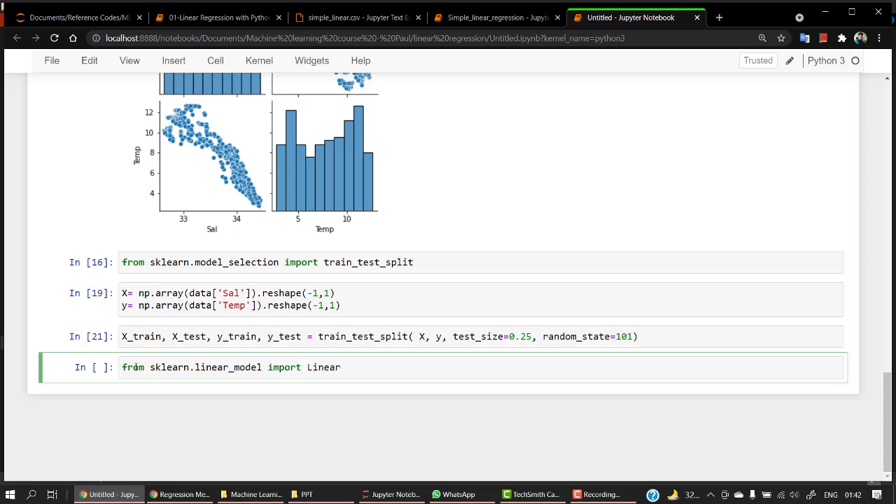
type("R")
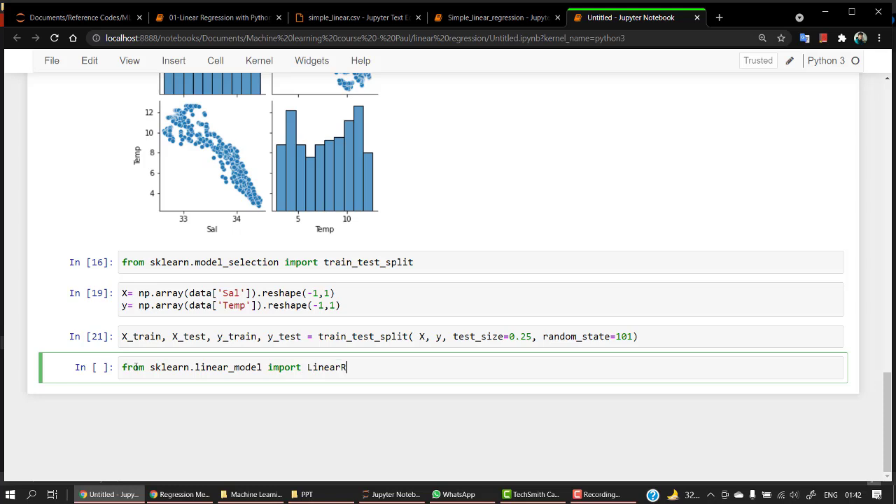
type("egression")
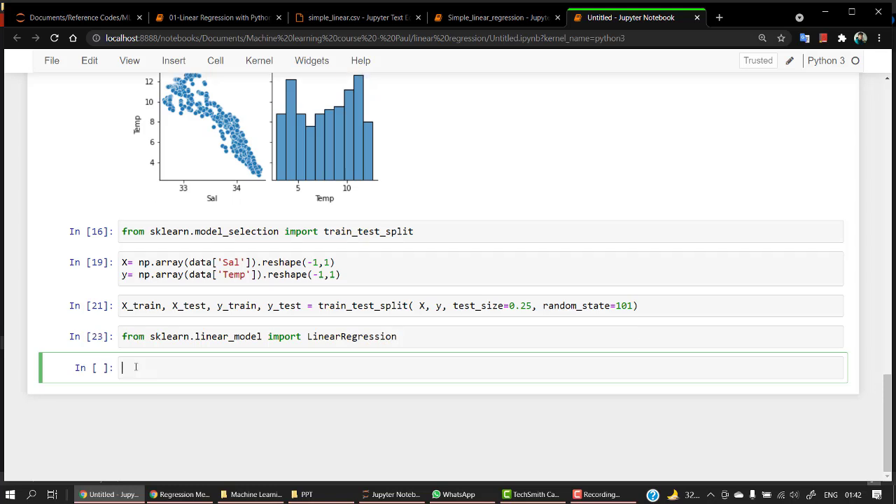
mouse_move(336, 360)
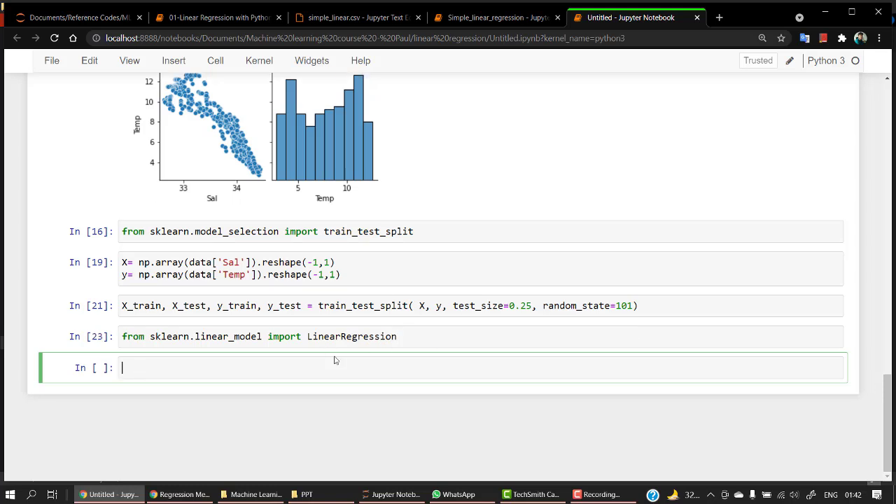
mouse_move(229, 359)
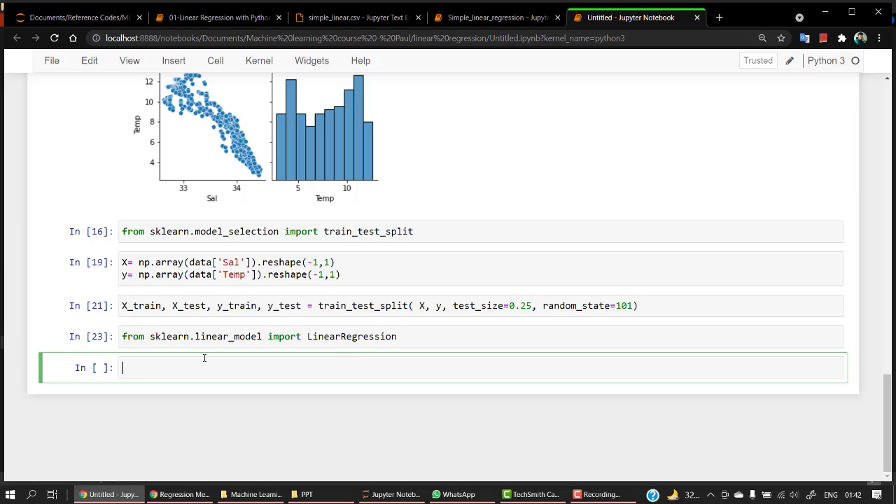
Create the model with regr = LinearRegression() and view the LinearRegression documentation.
type("regr")
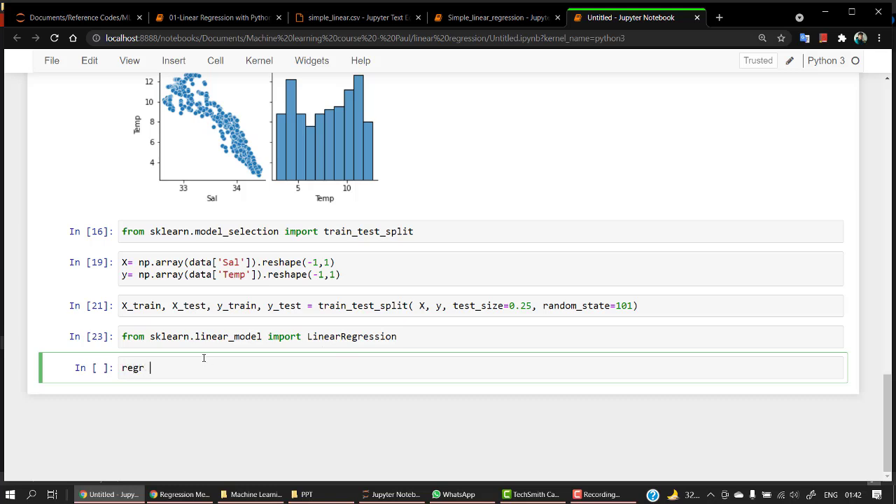
type("= Liin")
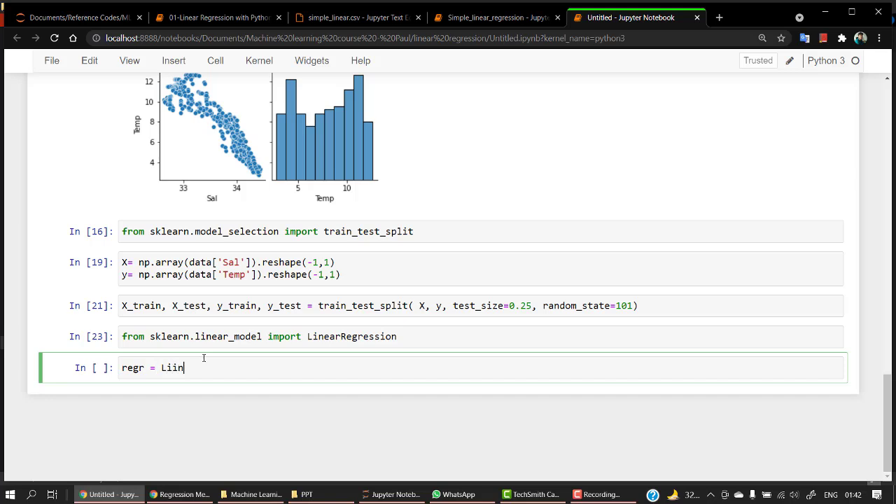
key("Backspace")
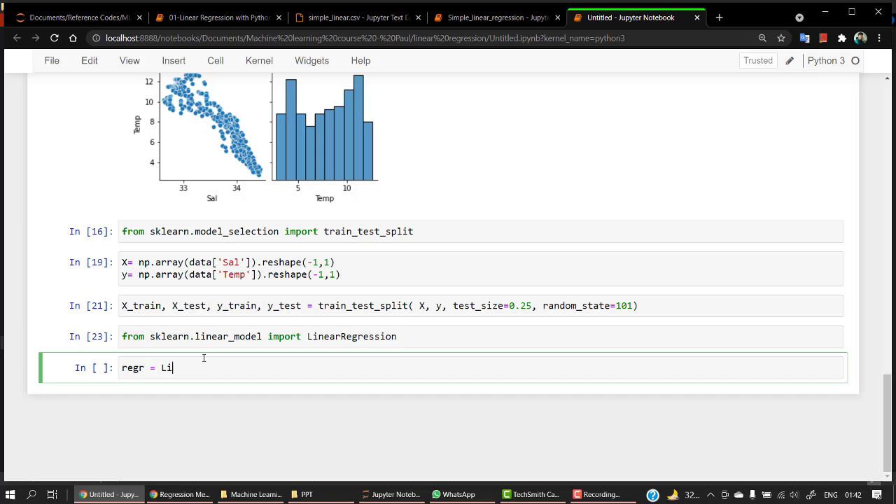
type("near")
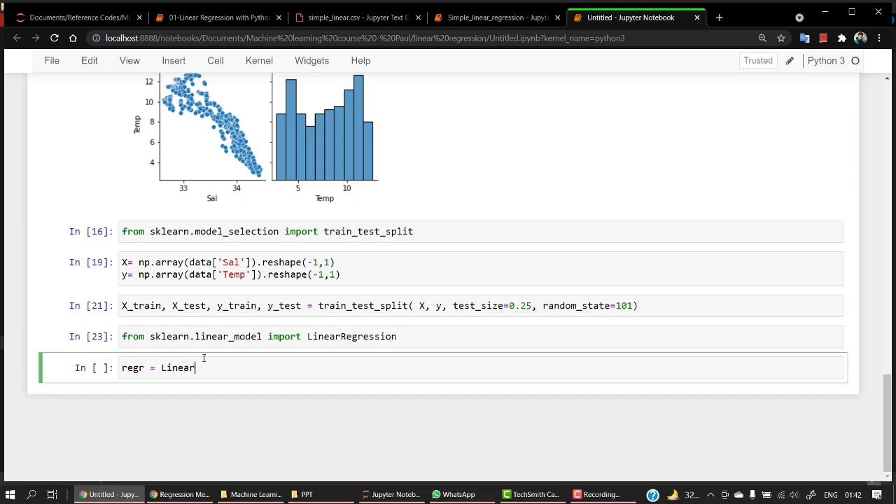
type("Regress")
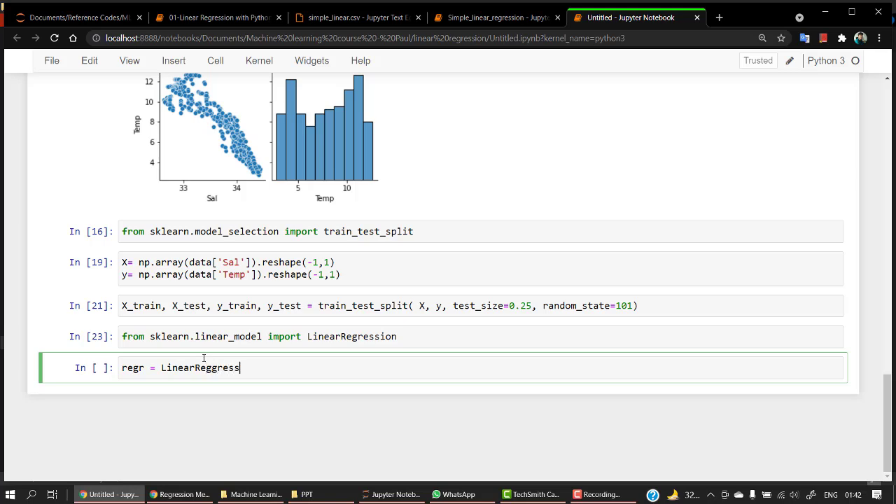
type("ion()")
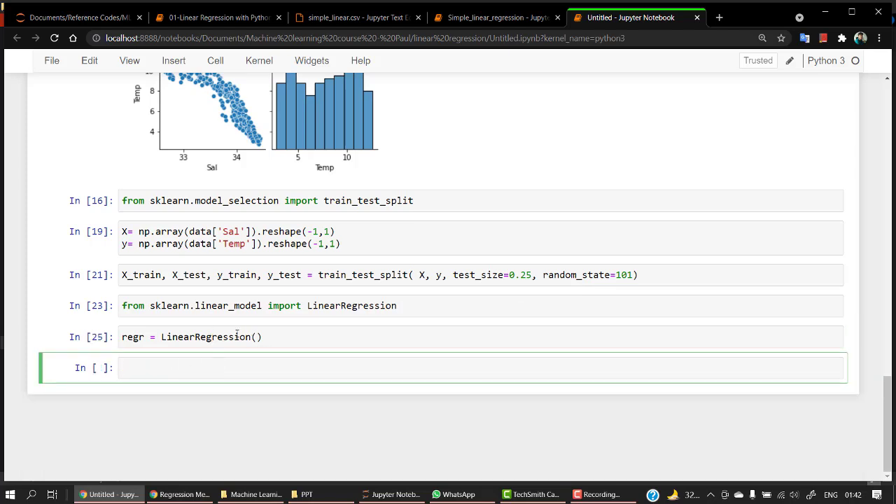
left_click(260, 337)
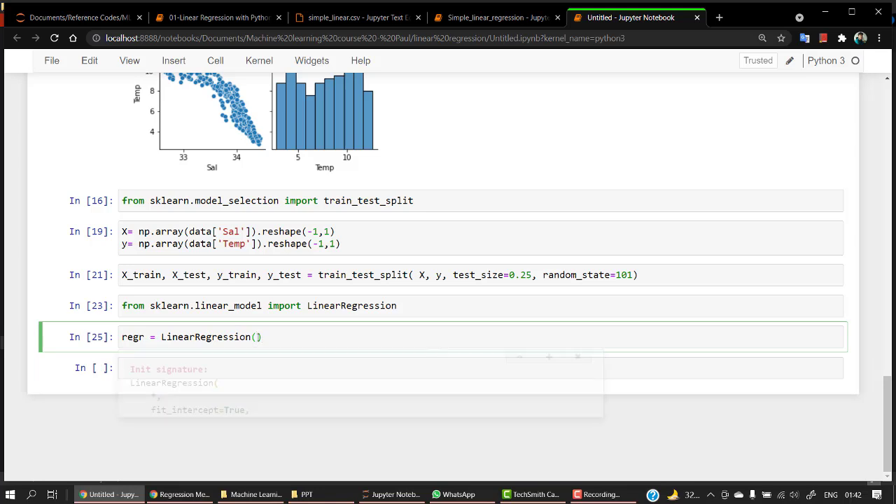
left_click(535, 359)
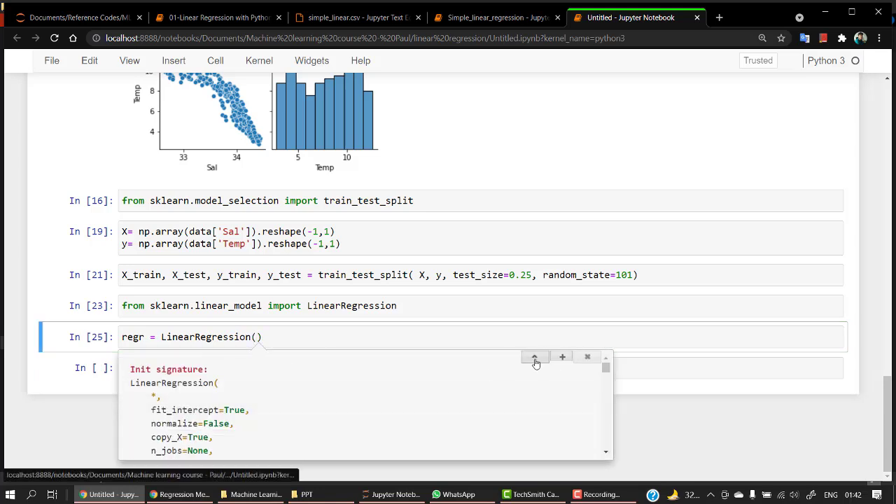
left_click(535, 357)
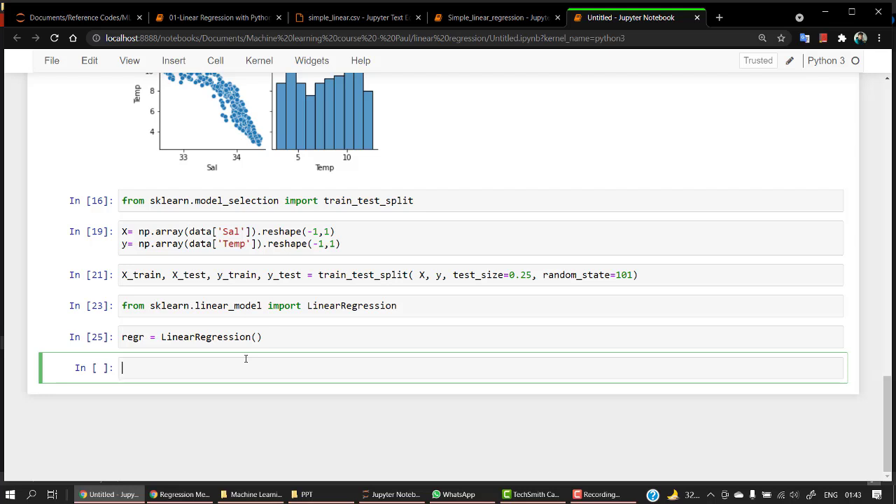
Run regr.fit(X_train, y_train) so the cell returns LinearRegression(), checking the fit docstring.
type("re")
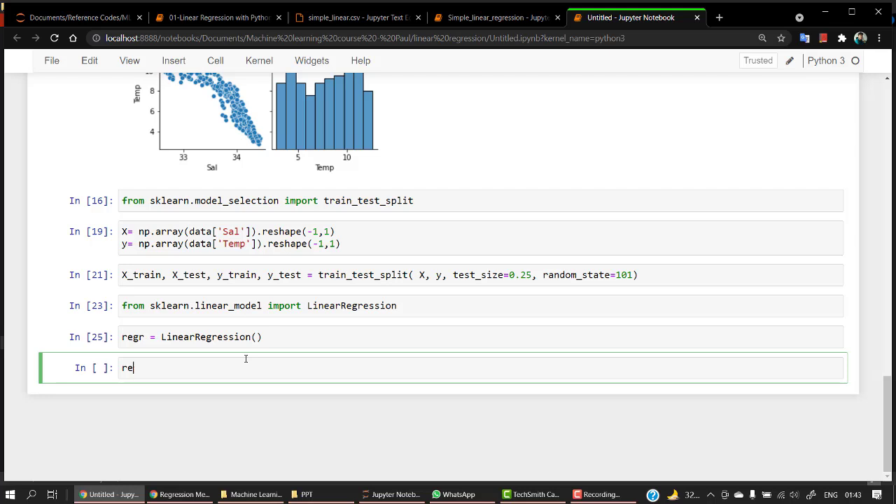
type("gr.")
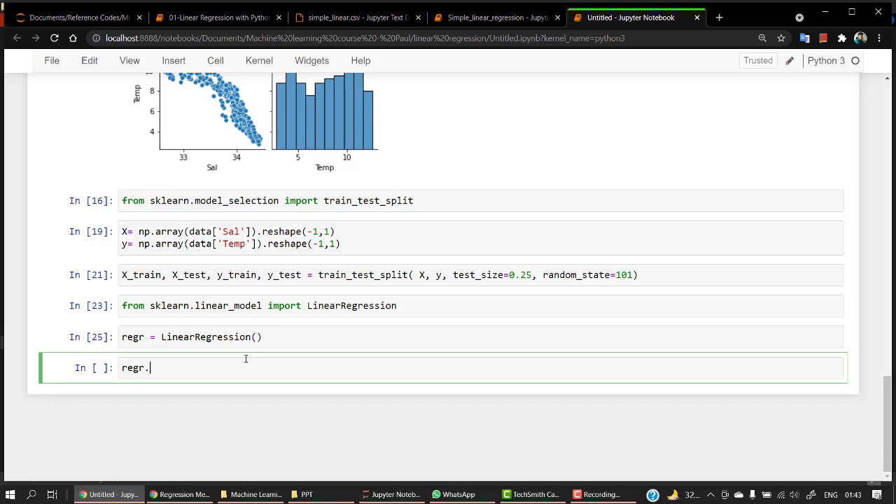
type("fit")
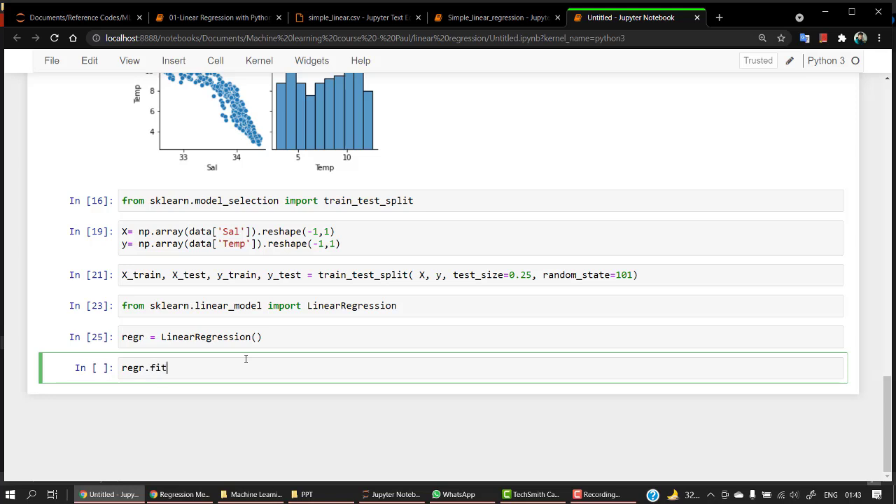
type("()")
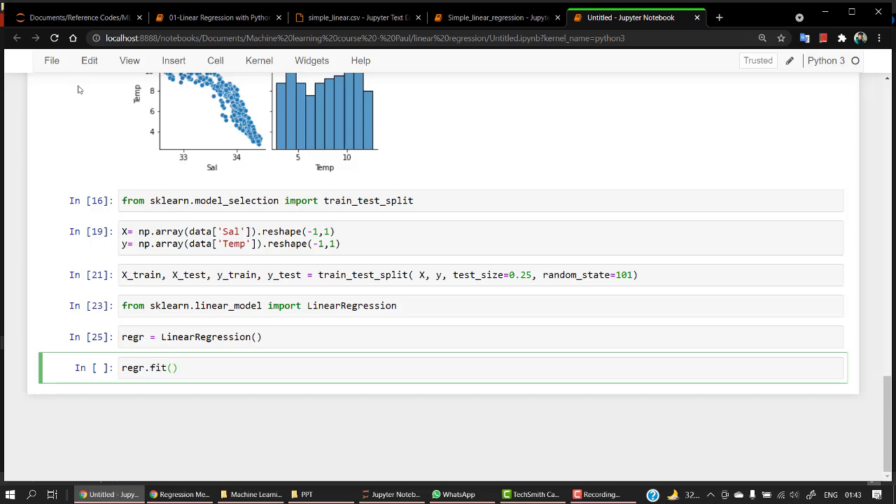
type("X")
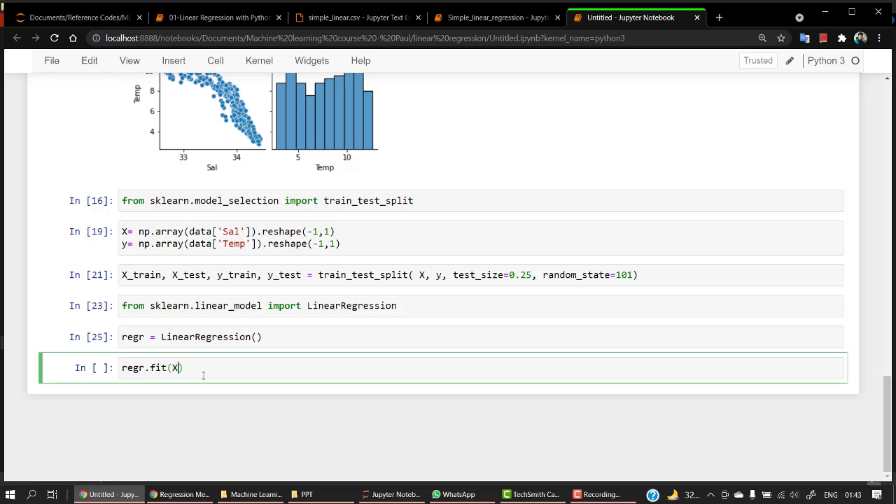
type("_tra")
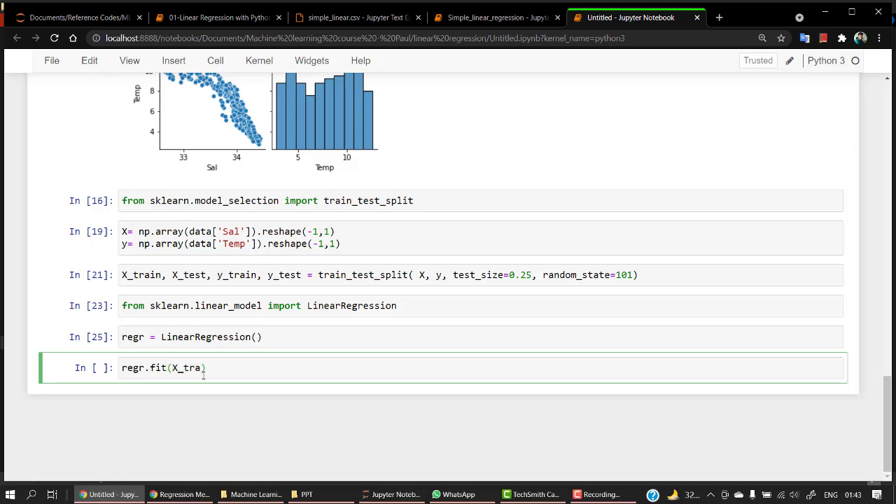
type("in ,")
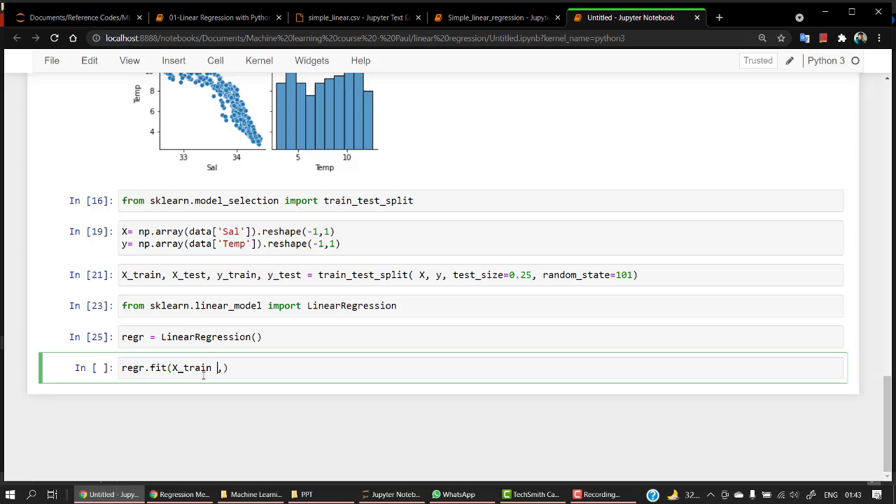
type(",y_train")
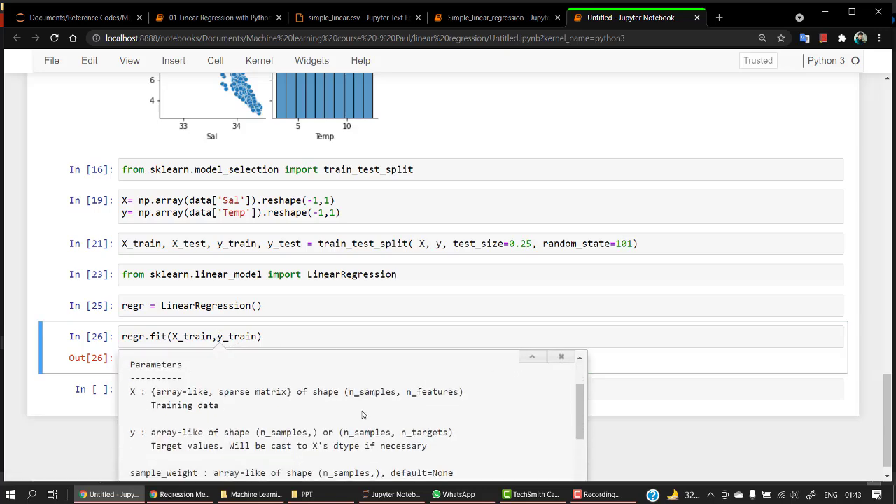
scroll("down", 3)
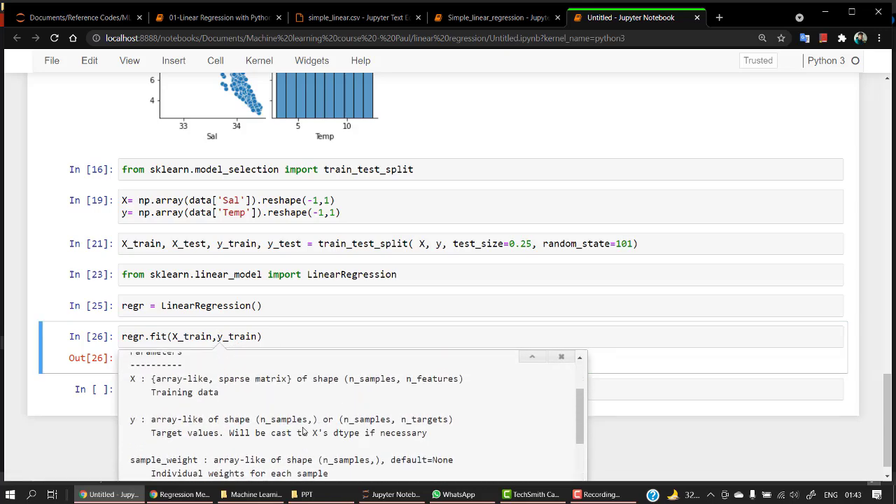
scroll("down", 3)
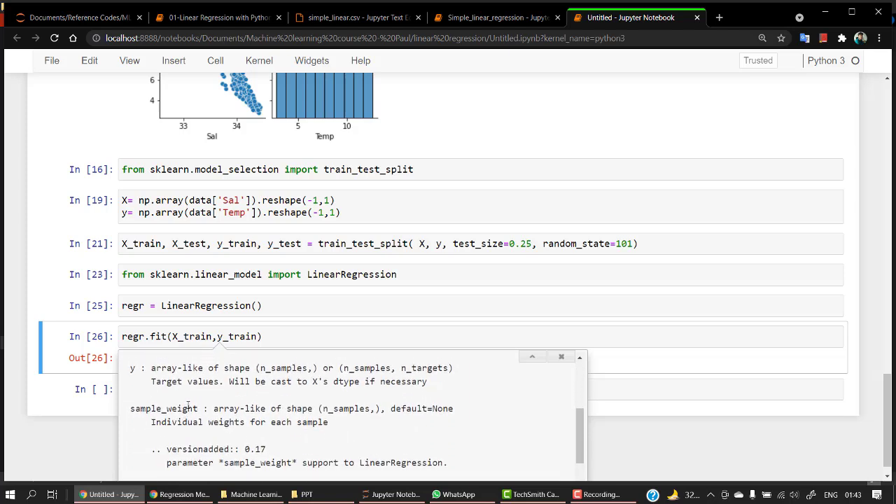
scroll("up", 3)
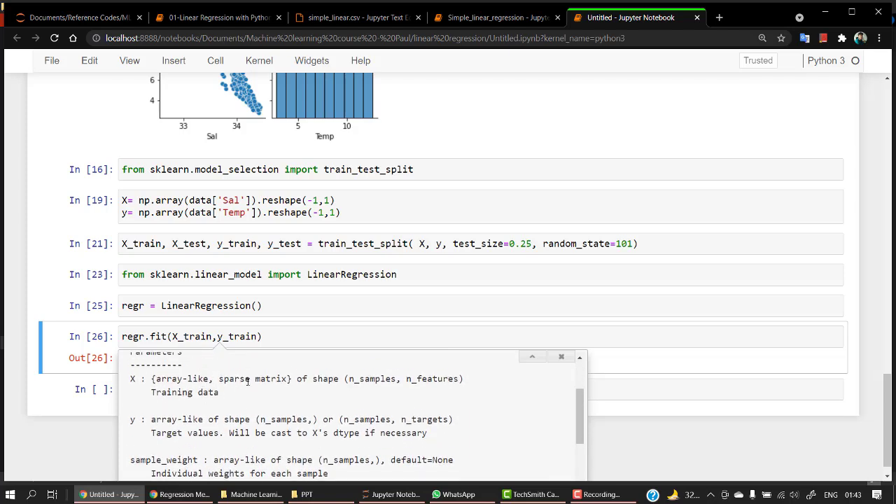
mouse_move(437, 391)
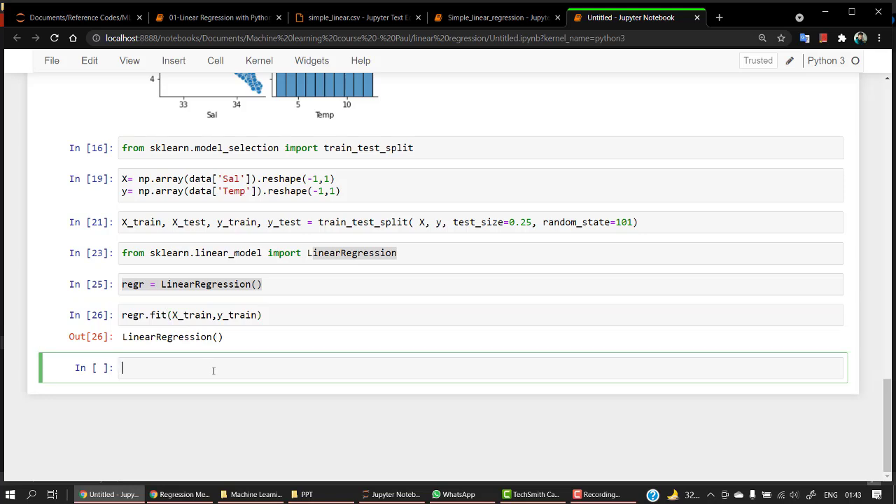
Run regr.score(X_test, y_test), returning about 0.8468.
type("regr")
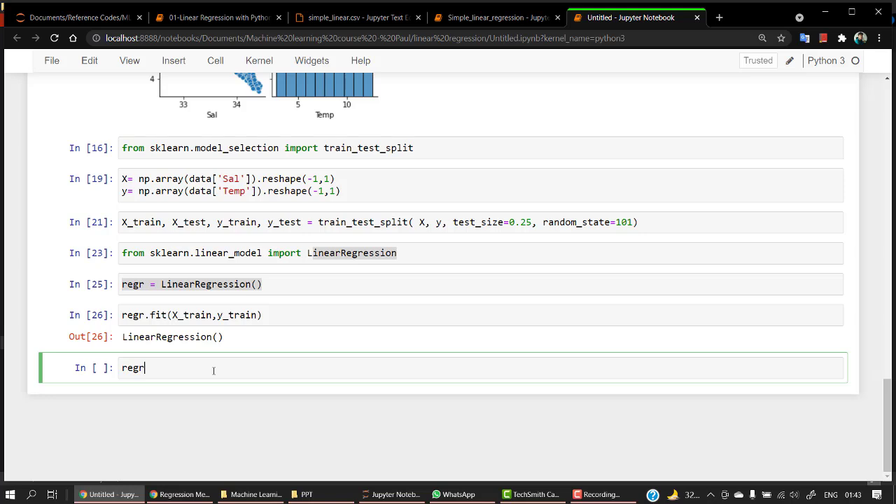
type(".score")
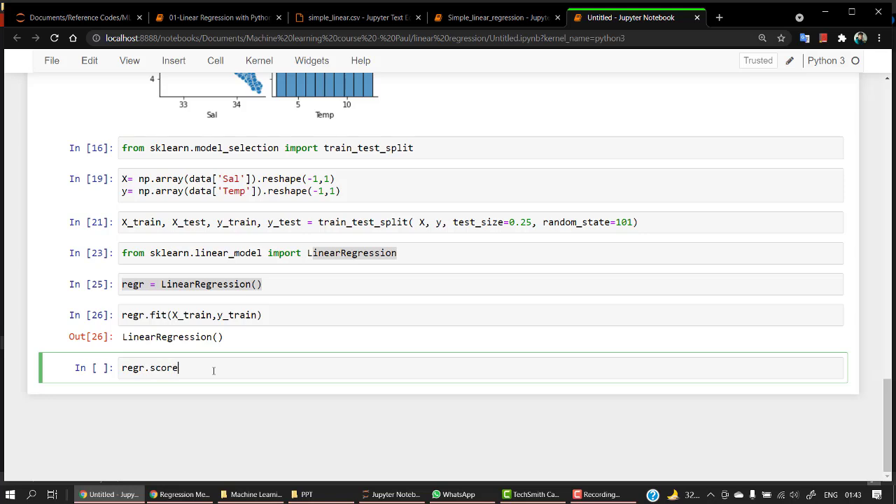
type("(X")
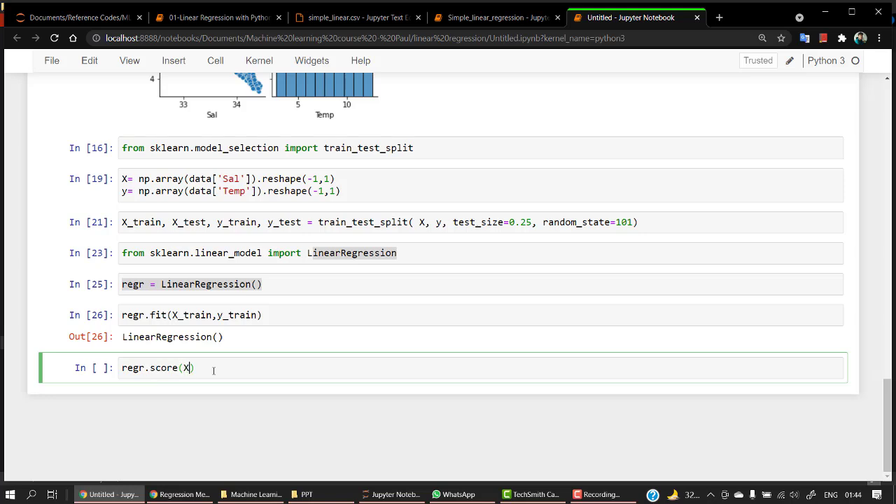
type("_test")
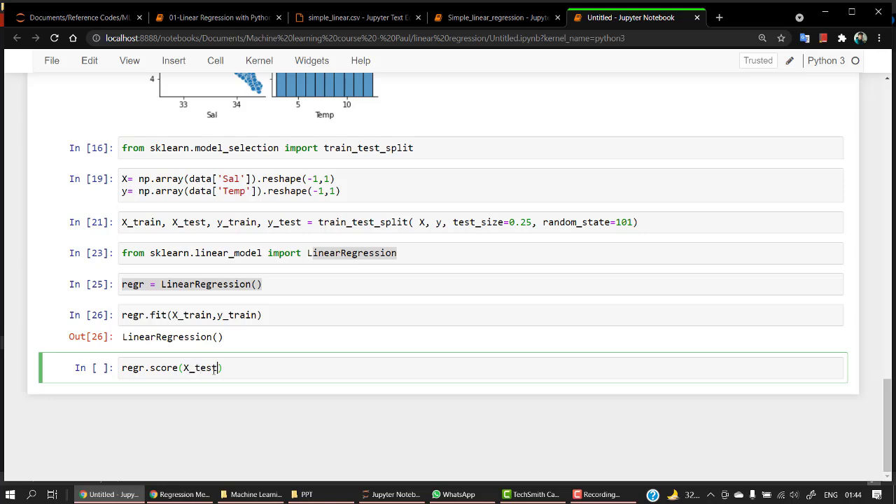
type(",")
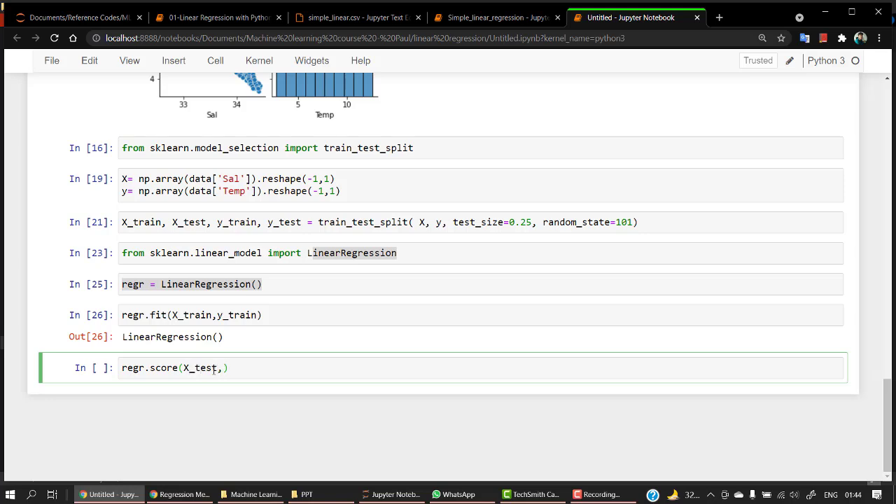
type("y_test")
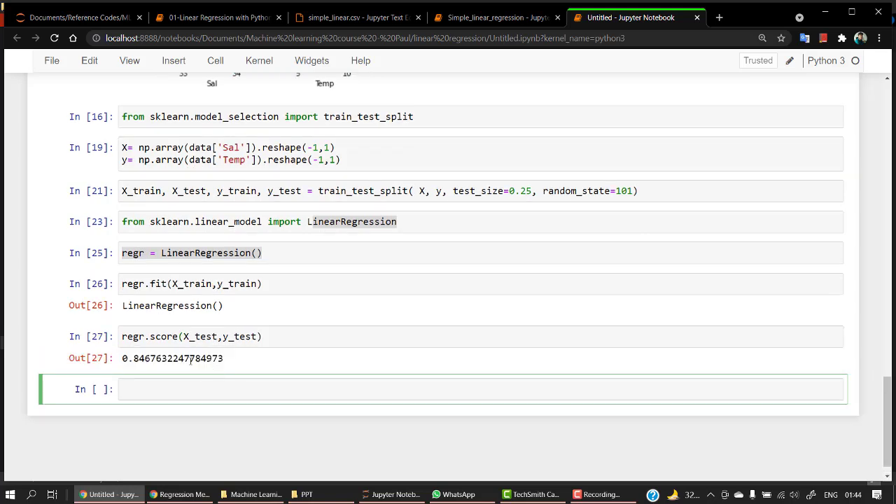
mouse_move(168, 373)
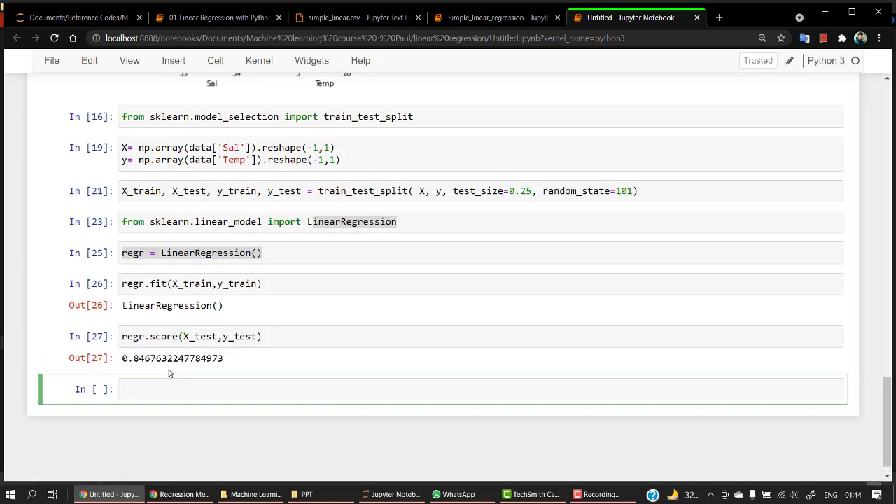
mouse_move(458, 393)
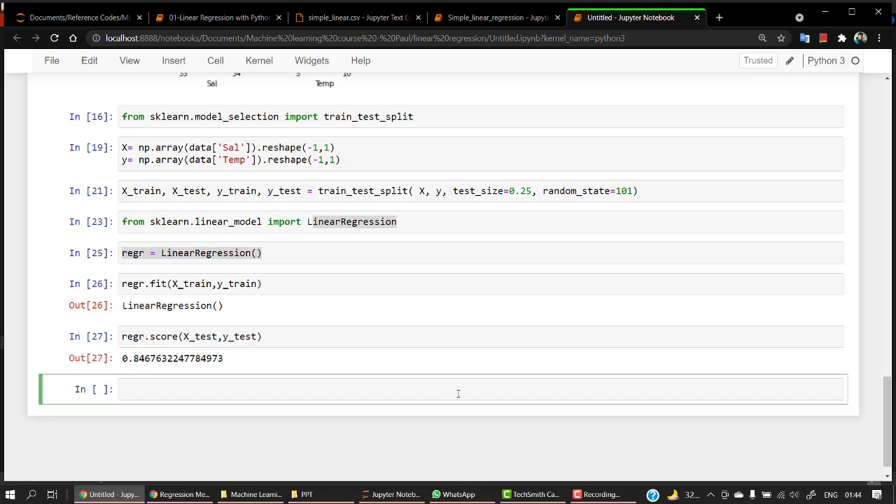
left_click(455, 389)
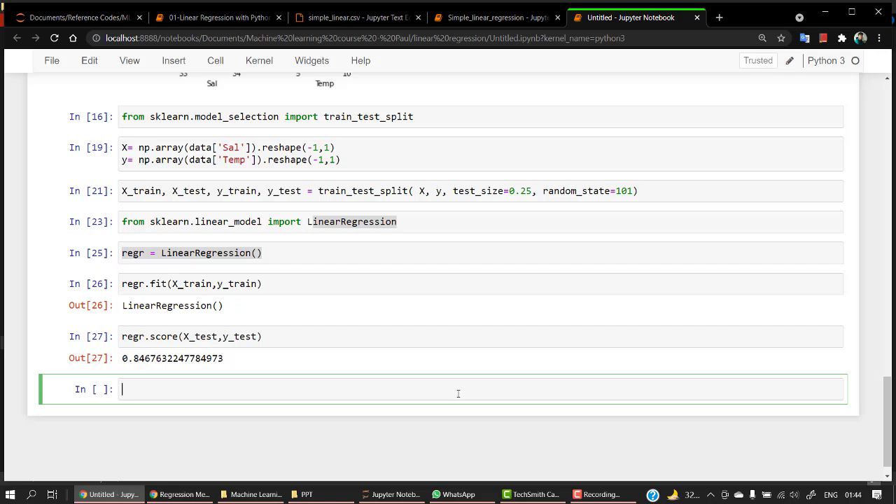
Write y_pred = regr.predict(X_test) to compute test predictions and save the notebook.
type("y_pred")
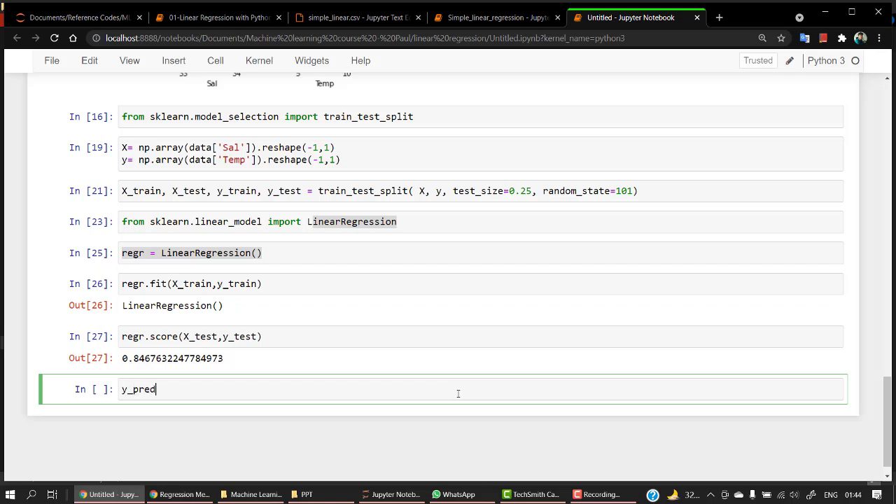
type("= re")
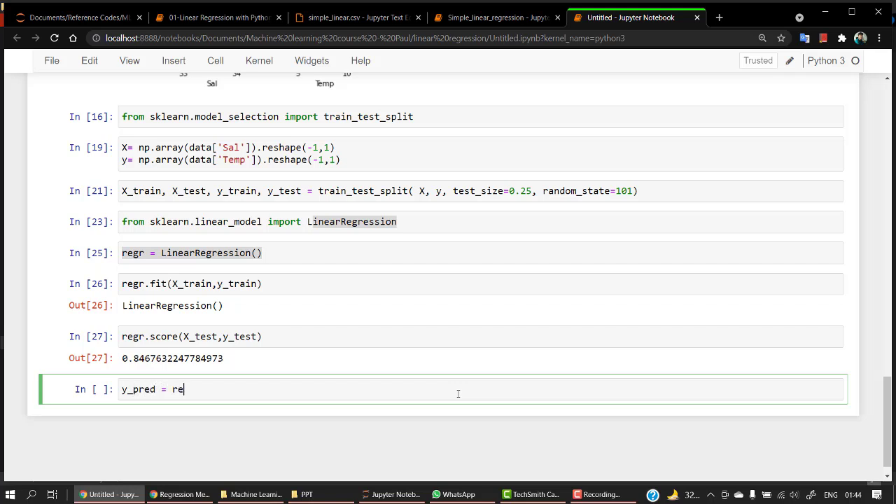
type("gr.")
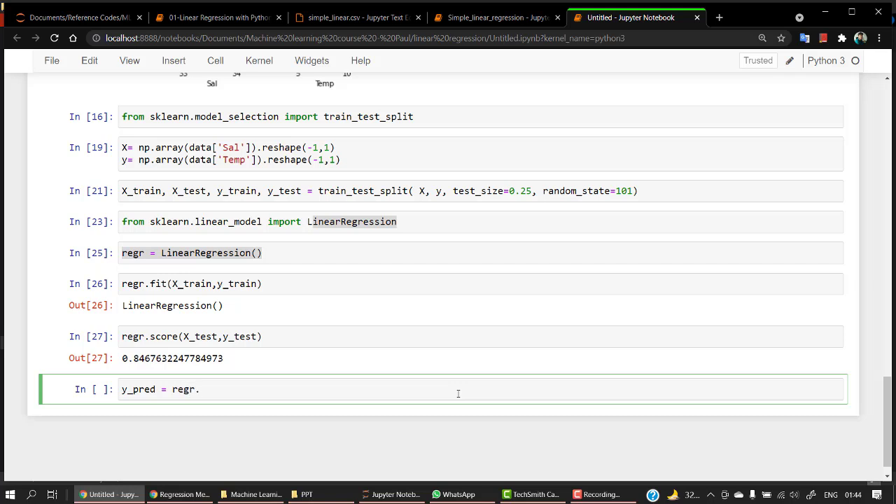
type(".")
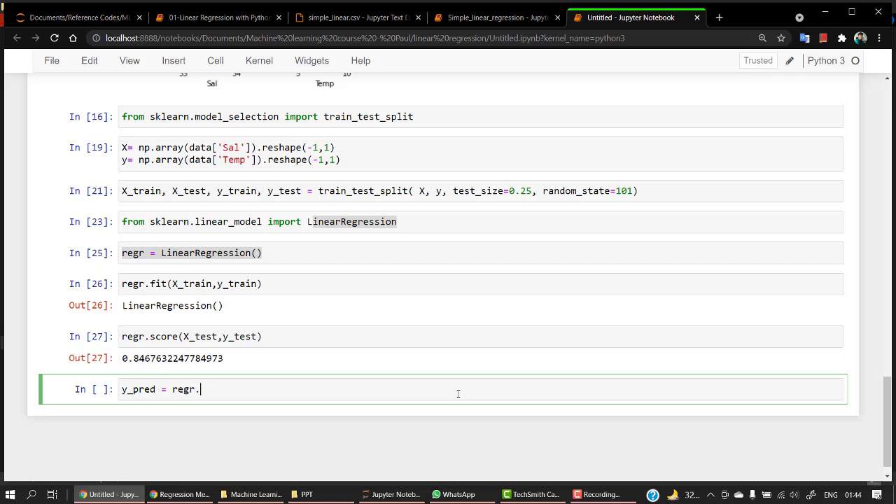
type("pre")
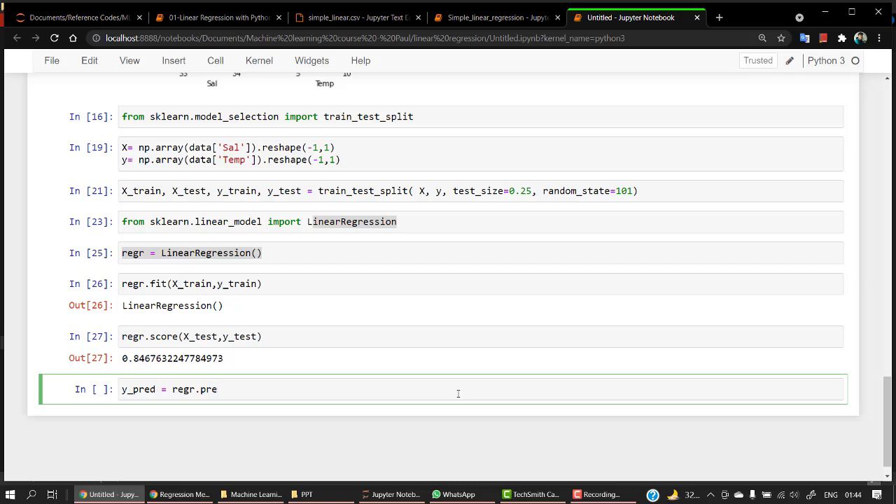
type("dict")
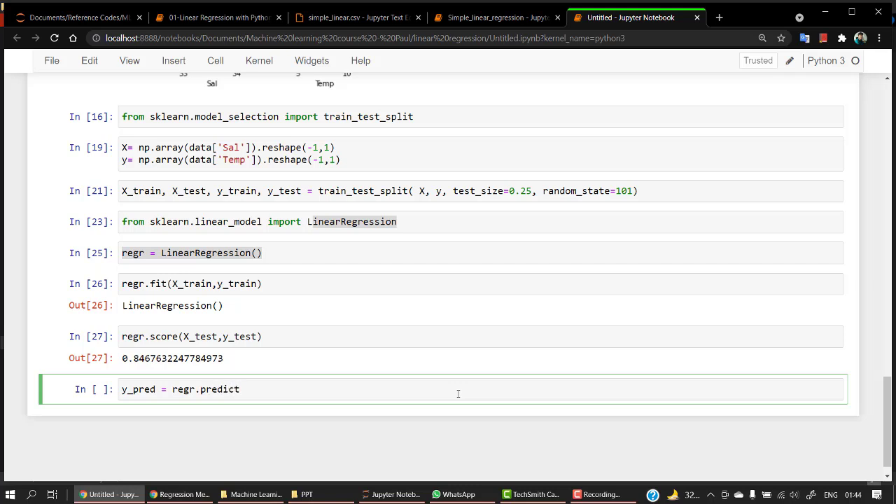
type("(X)")
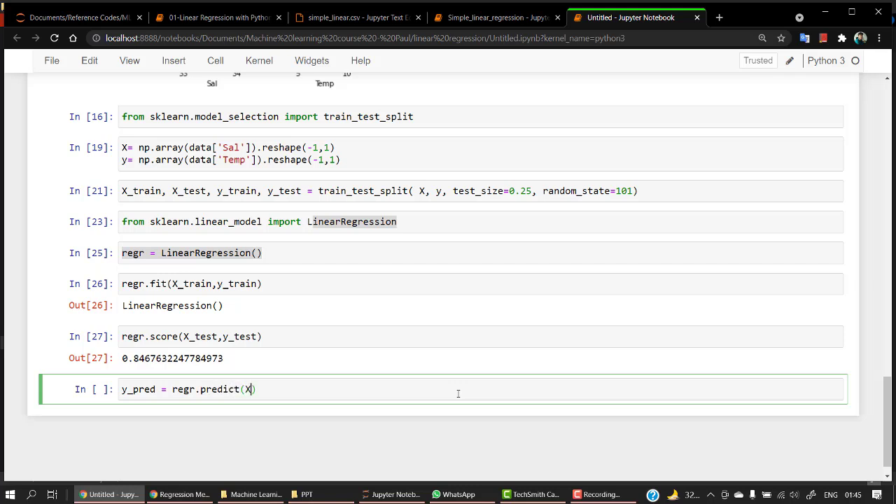
type("_test")
type("y_pred")
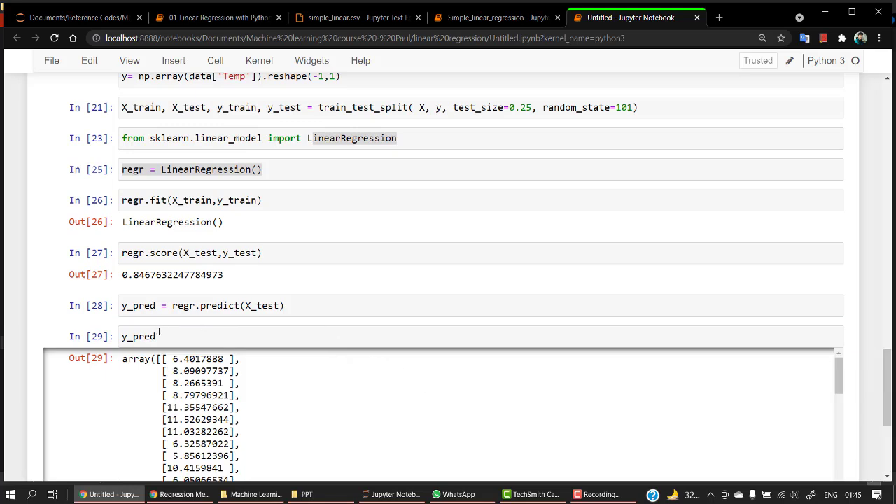
mouse_move(241, 322)
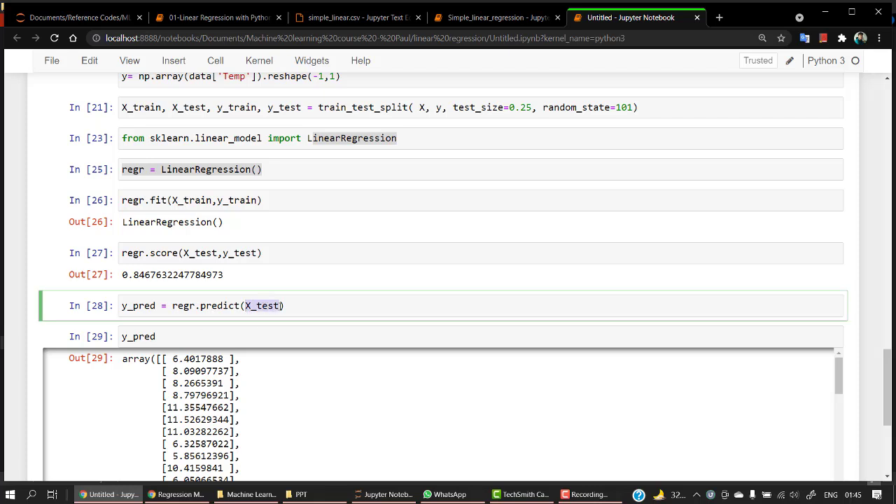
key("ctrl+s")
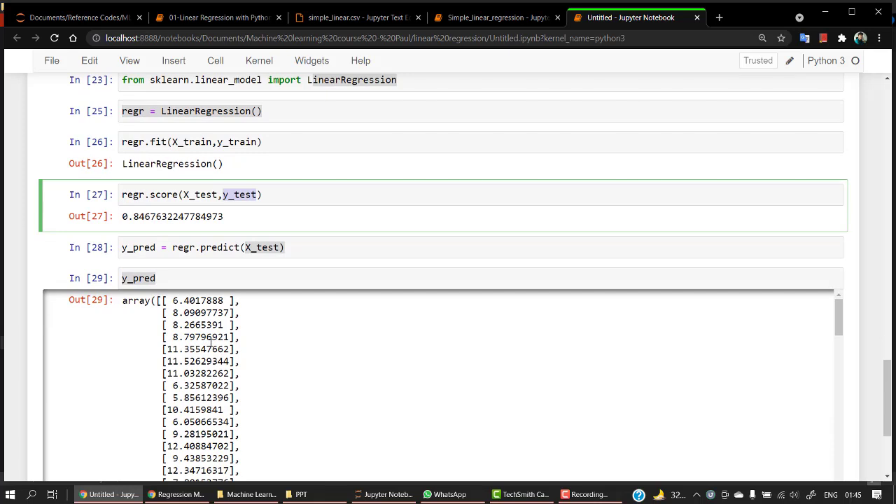
mouse_move(461, 341)
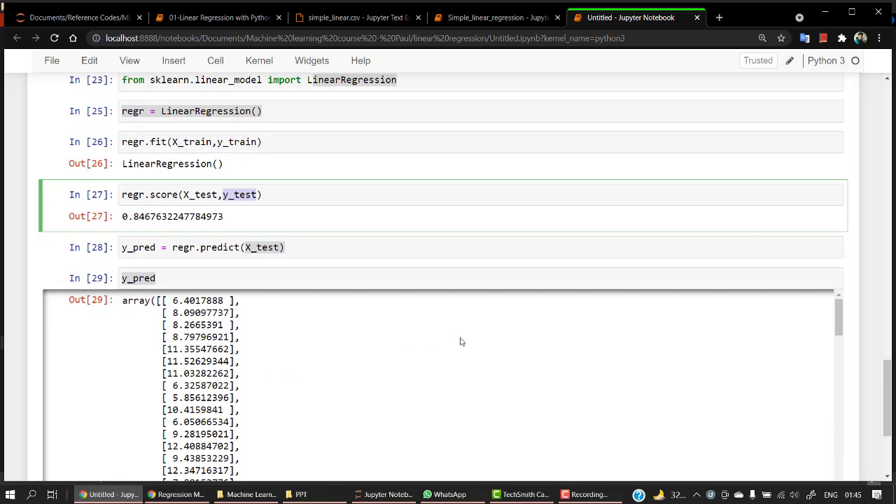
mouse_move(479, 343)
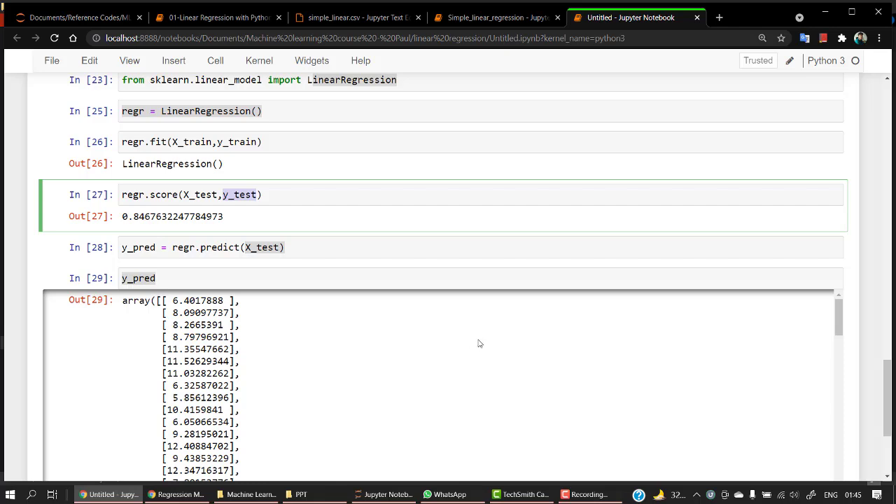